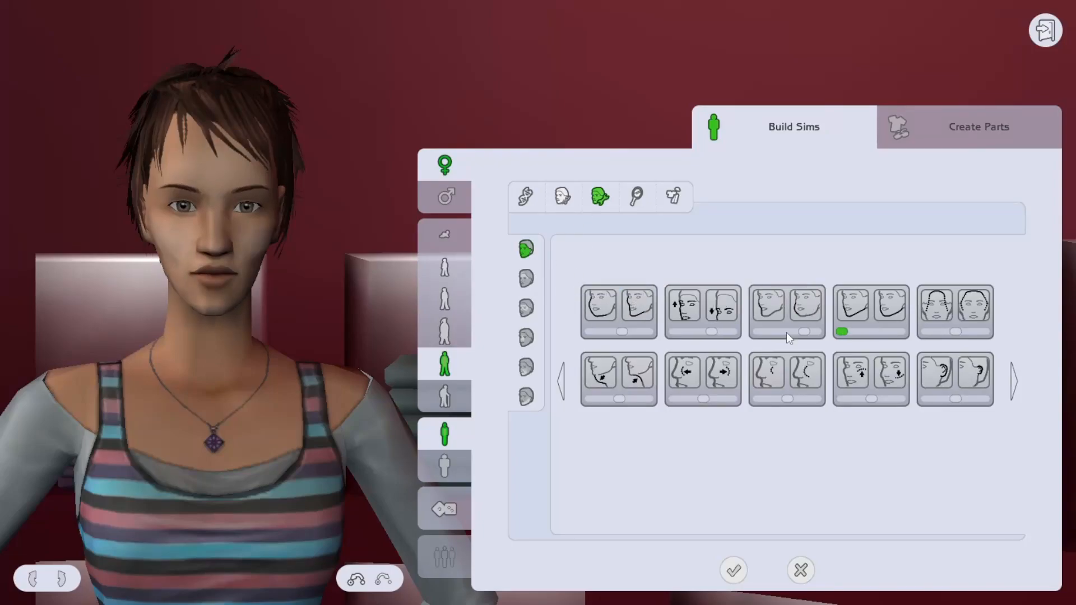
Adjust the head shape and pull the brows down into a heavy frown.
{"action": "left_click", "coordinate": [618, 380]}
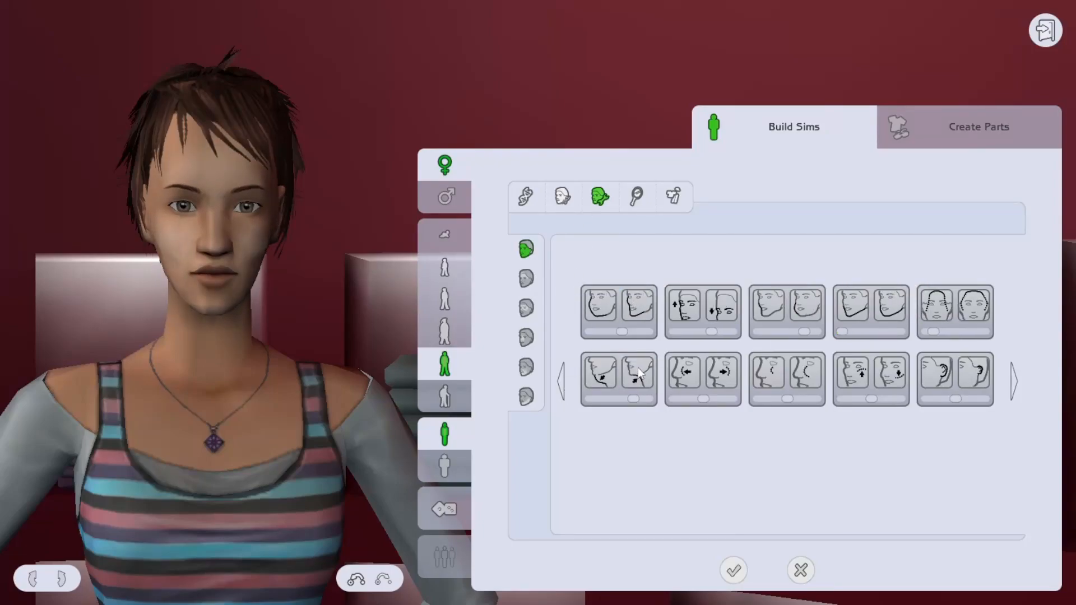
{"action": "left_click", "coordinate": [524, 278]}
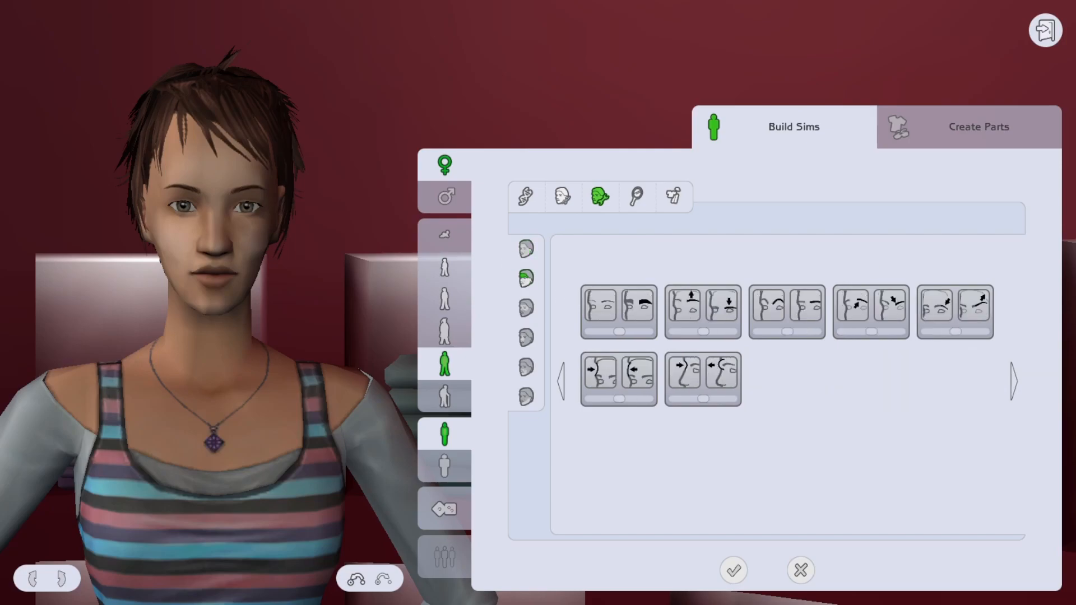
{"action": "left_click", "coordinate": [721, 311]}
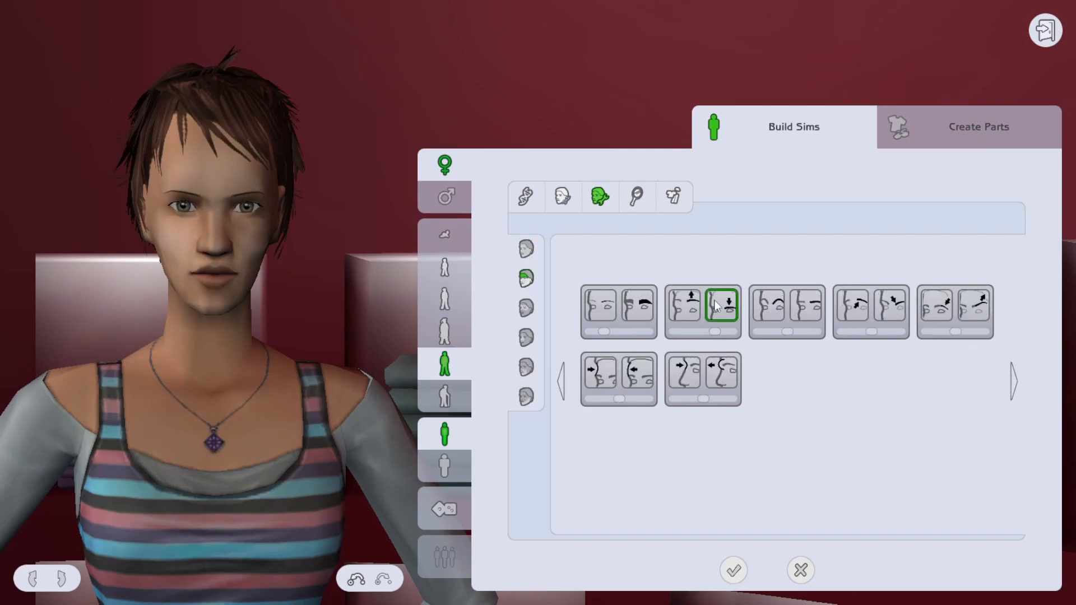
{"action": "left_click", "coordinate": [722, 309]}
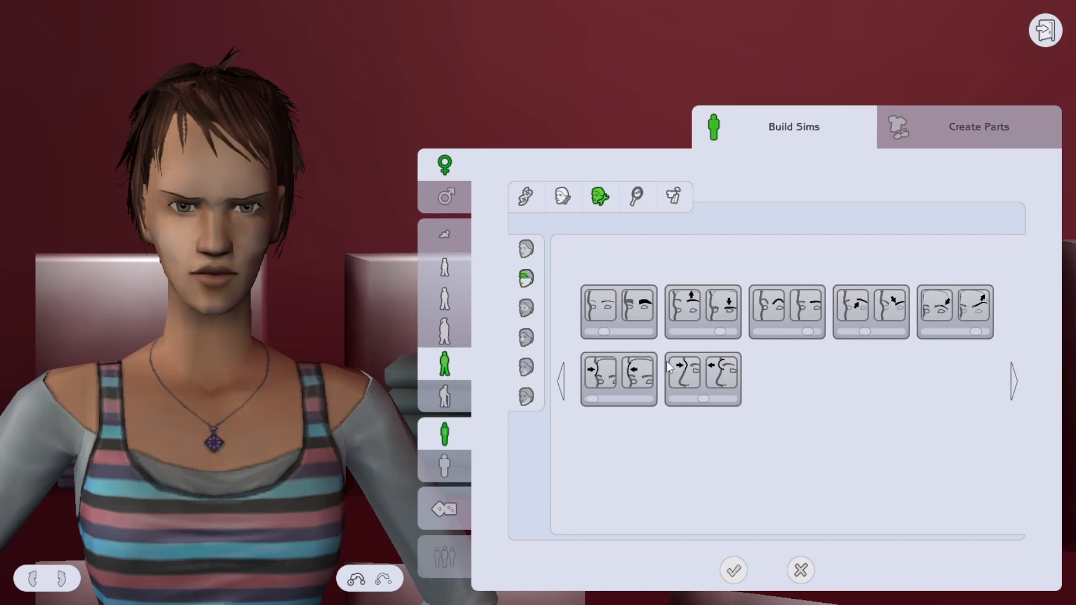
Reshape the eyes and lengthen and narrow the nose.
{"action": "left_click", "coordinate": [525, 307]}
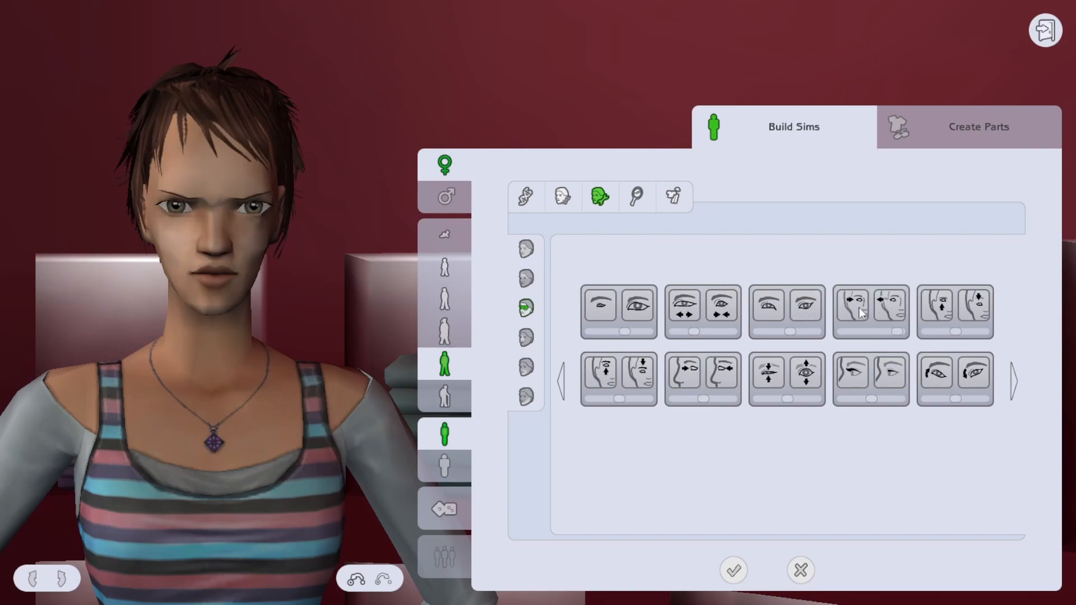
{"action": "left_click", "coordinate": [617, 380]}
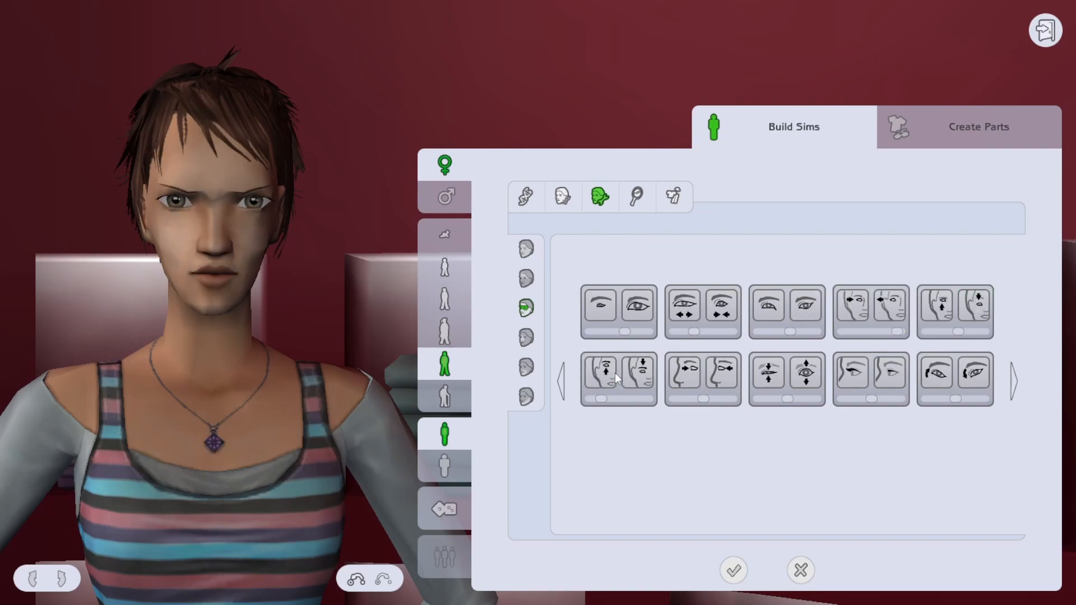
{"action": "left_click", "coordinate": [769, 374]}
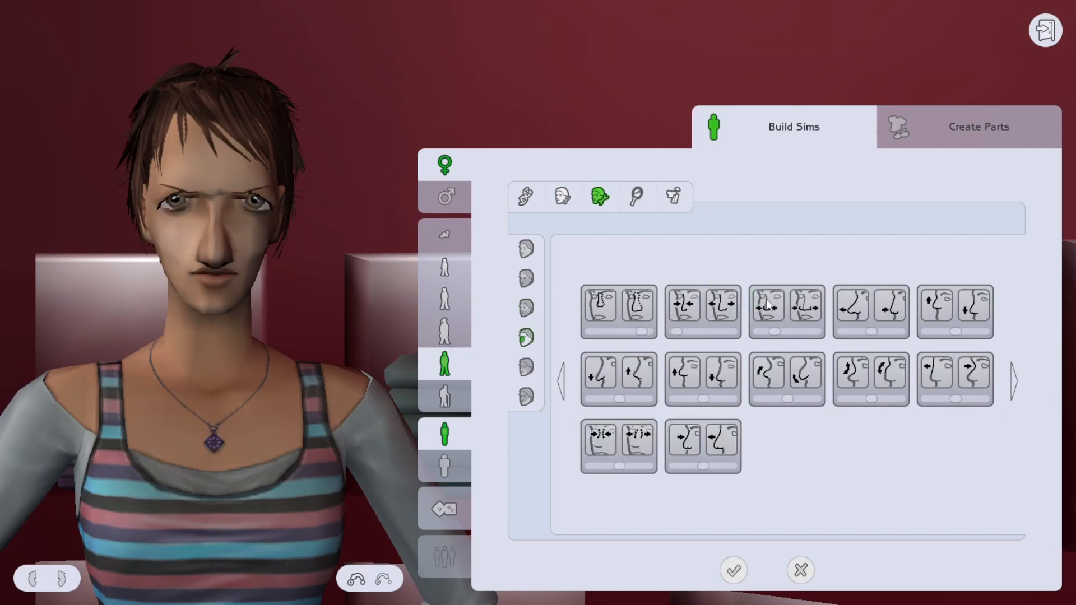
{"action": "left_click", "coordinate": [769, 378]}
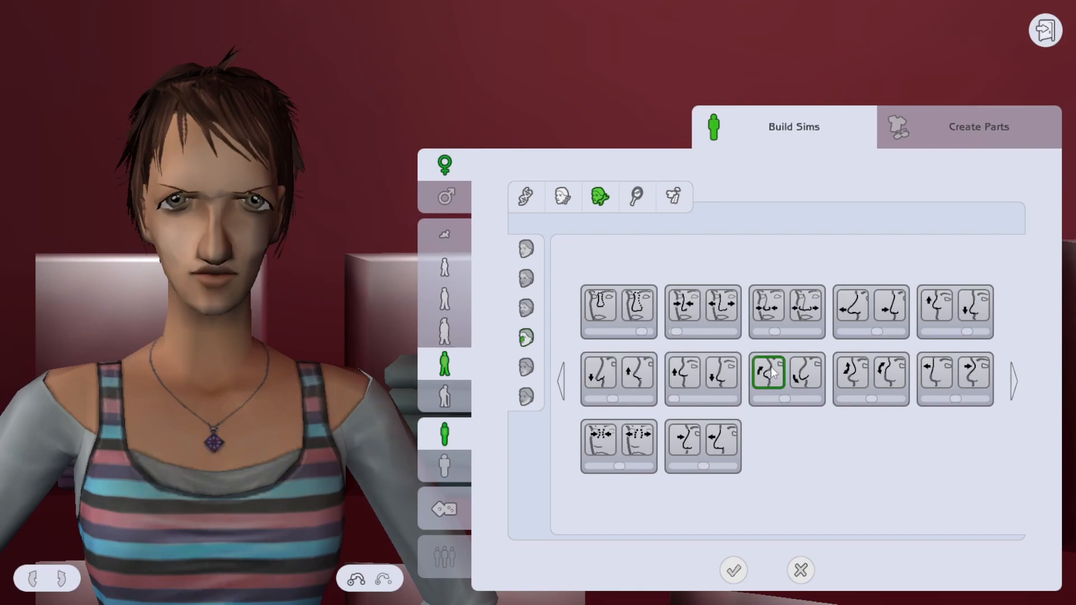
{"action": "mouse_move", "coordinate": [970, 381]}
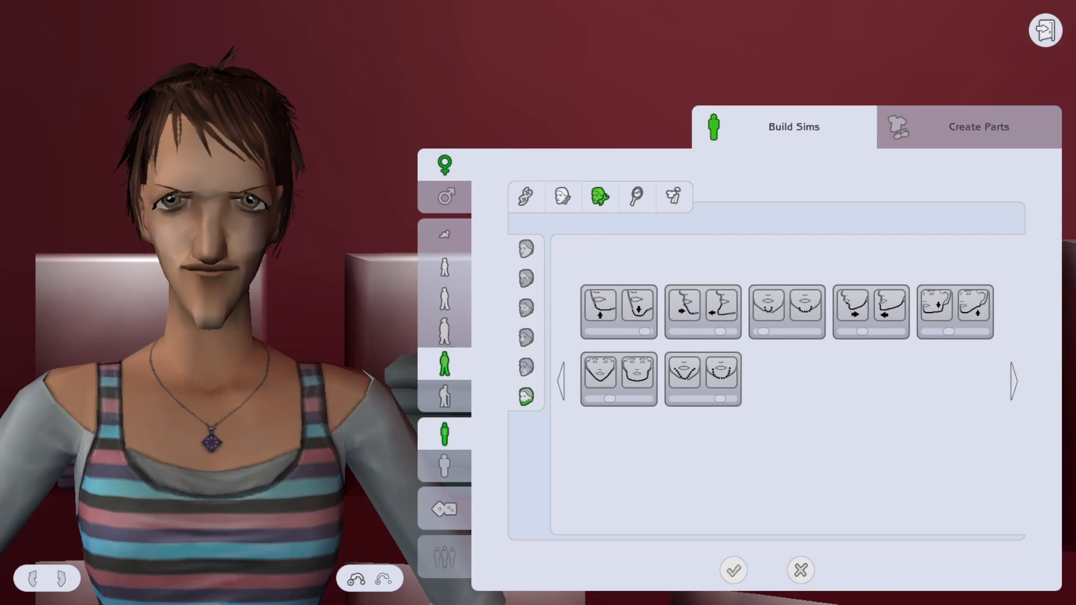
Apply a default face preset to remove the exaggerated features, ready for hair styling.
{"action": "left_click", "coordinate": [561, 197]}
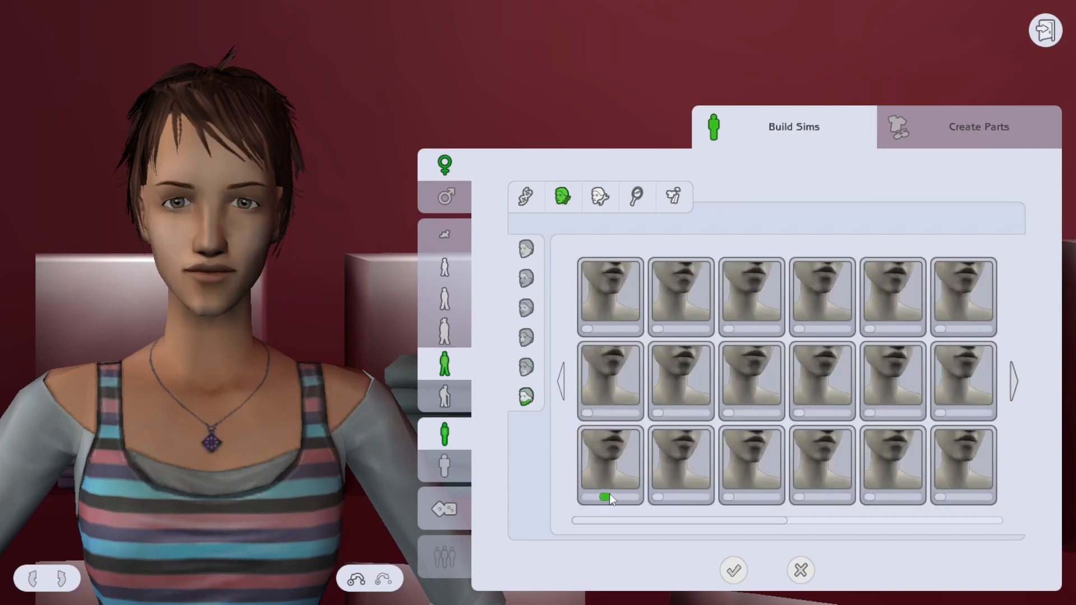
{"action": "left_click", "coordinate": [525, 197]}
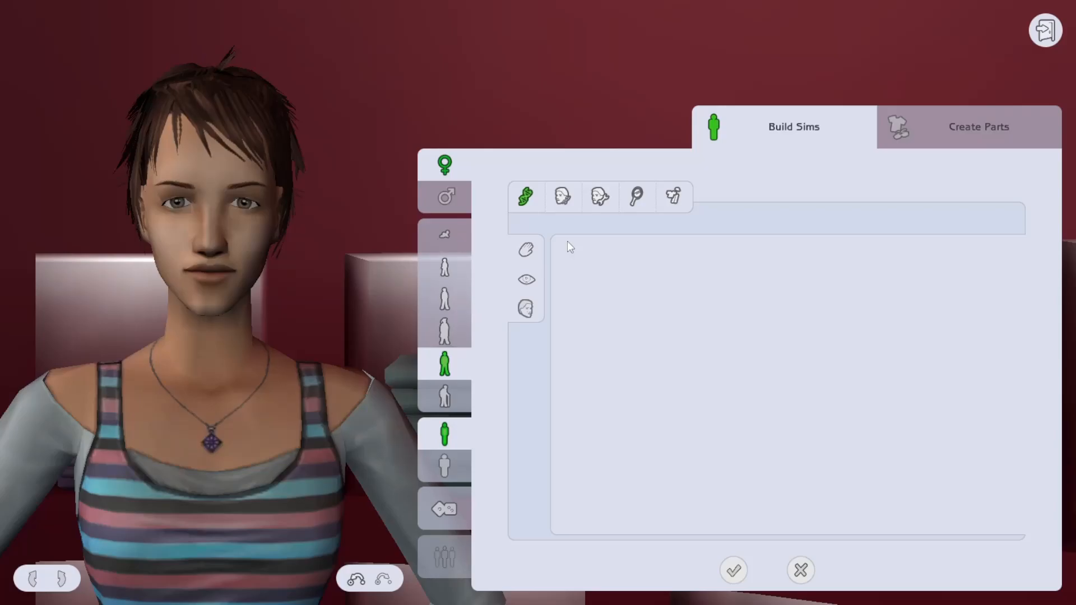
Try several long hairstyles and settle on the long wavy side-parted dark-brown hair.
{"action": "left_click", "coordinate": [634, 197]}
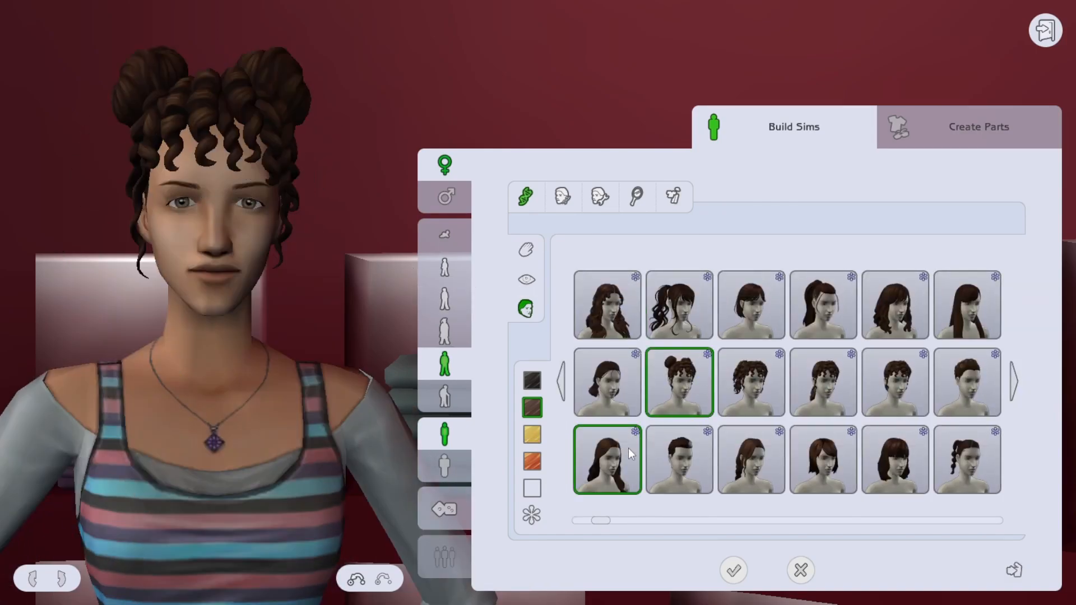
{"action": "left_click", "coordinate": [968, 304]}
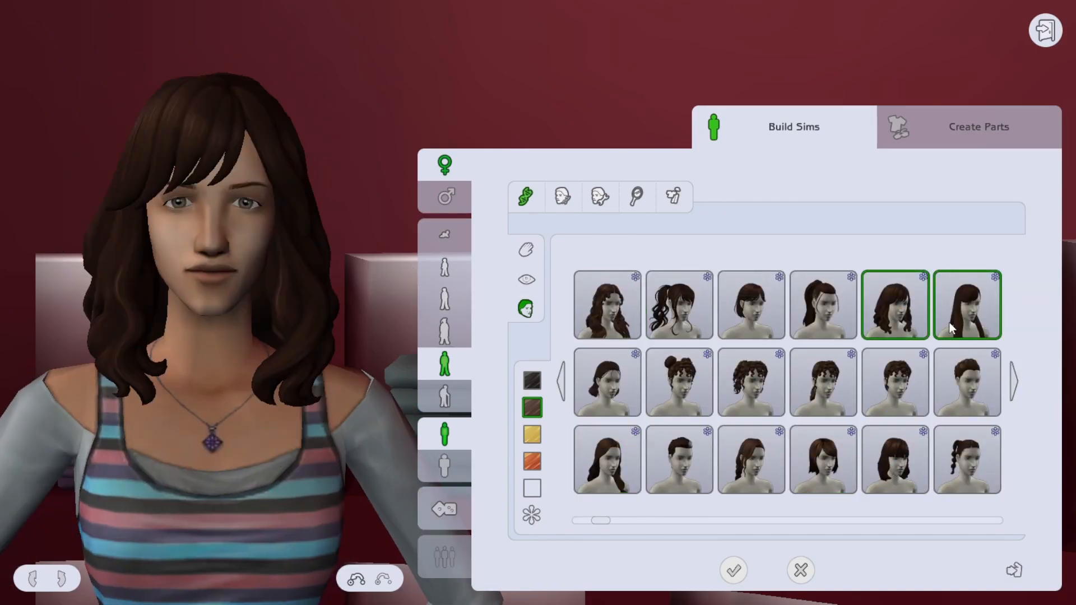
{"action": "left_click", "coordinate": [679, 382]}
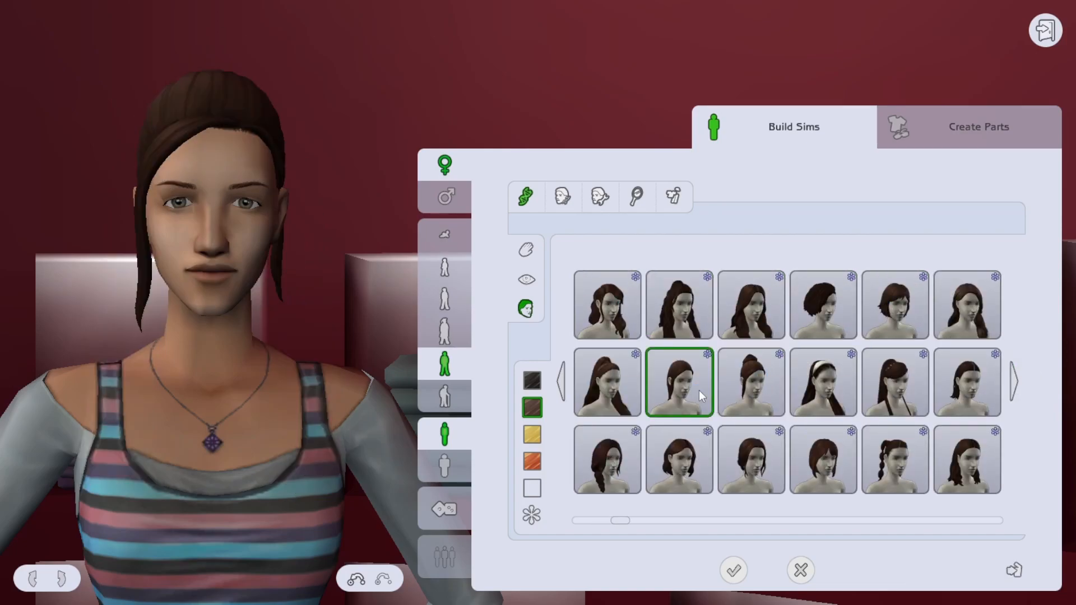
{"action": "left_click", "coordinate": [967, 459]}
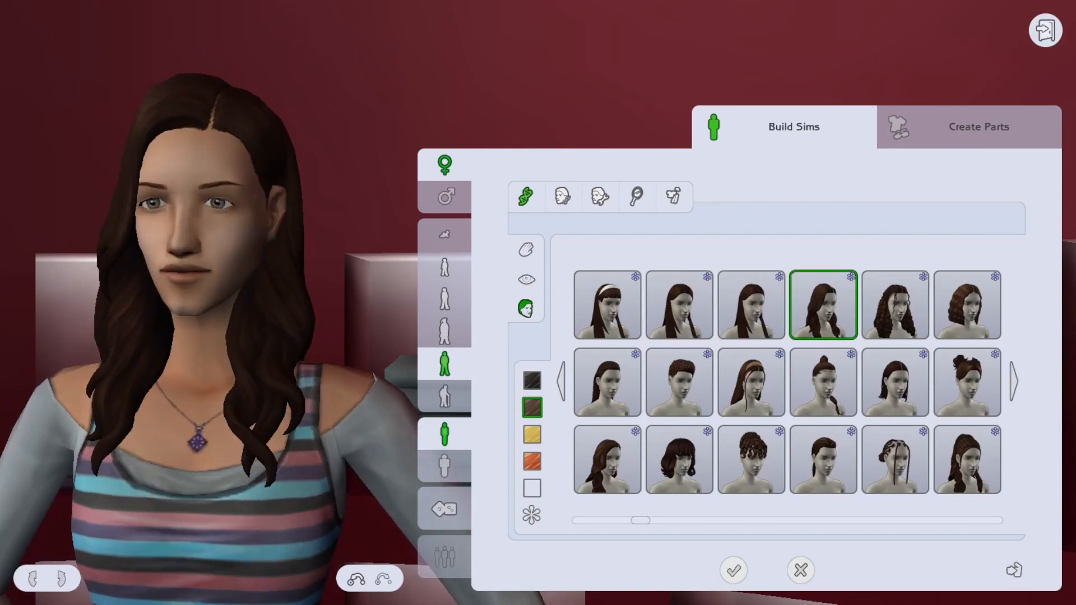
{"action": "left_click", "coordinate": [967, 305]}
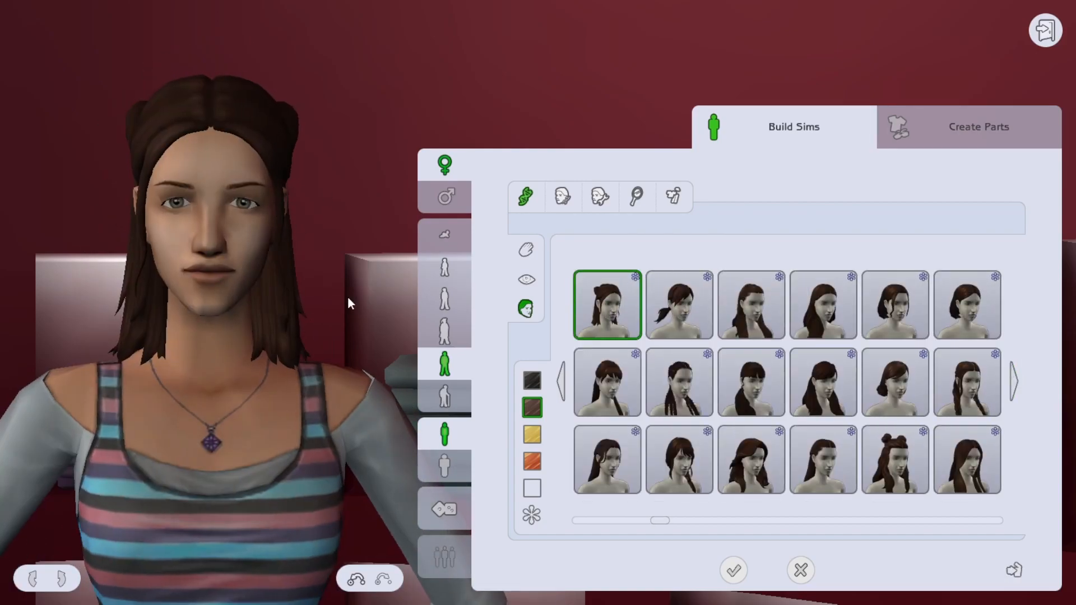
{"action": "left_click", "coordinate": [751, 304]}
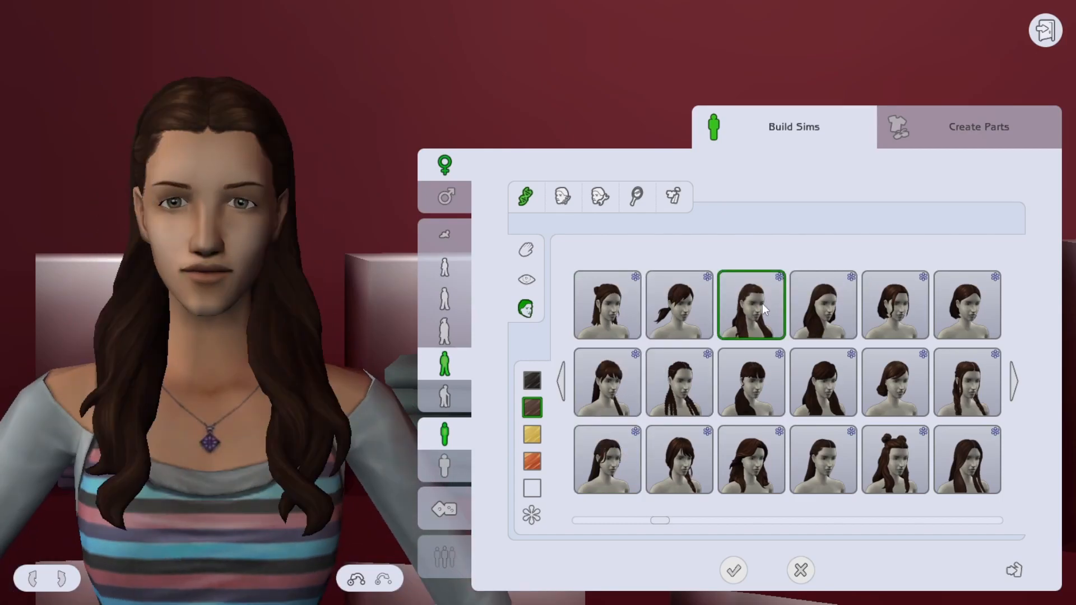
{"action": "left_click", "coordinate": [822, 383]}
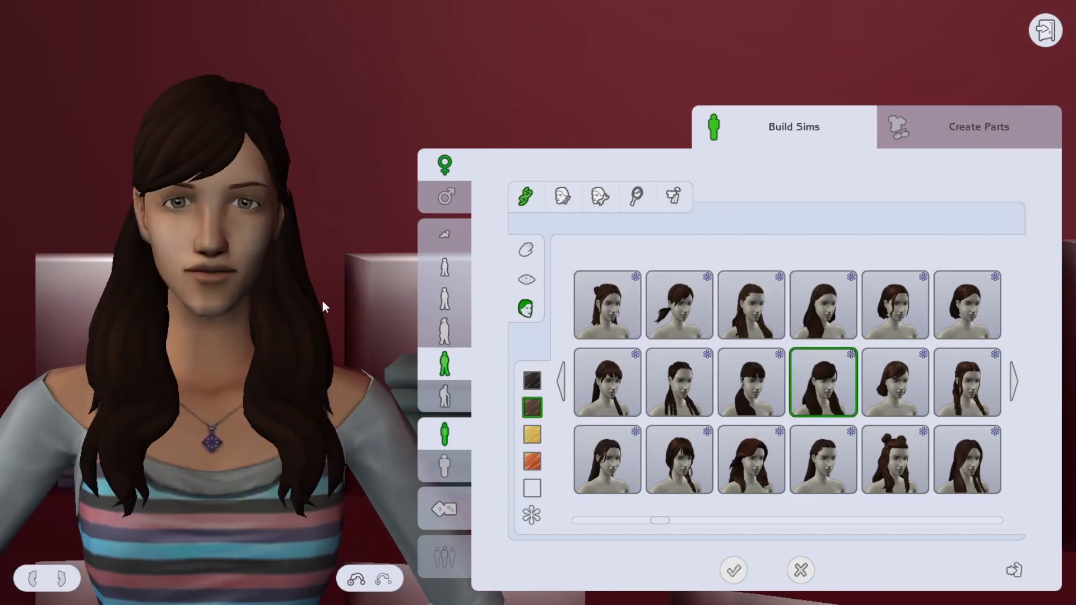
{"action": "left_click", "coordinate": [967, 382]}
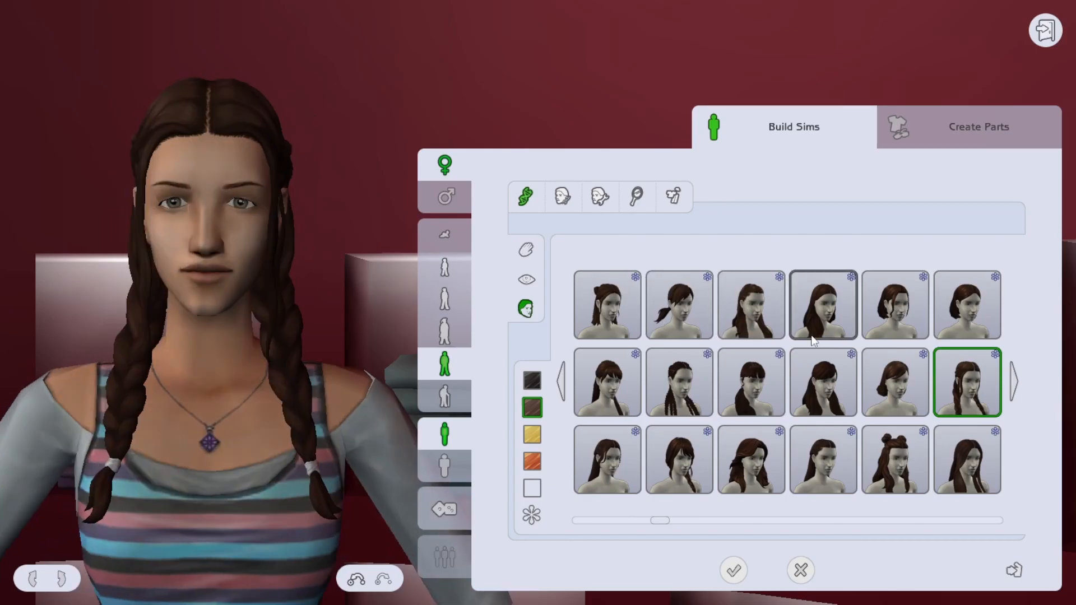
{"action": "left_click", "coordinate": [679, 304]}
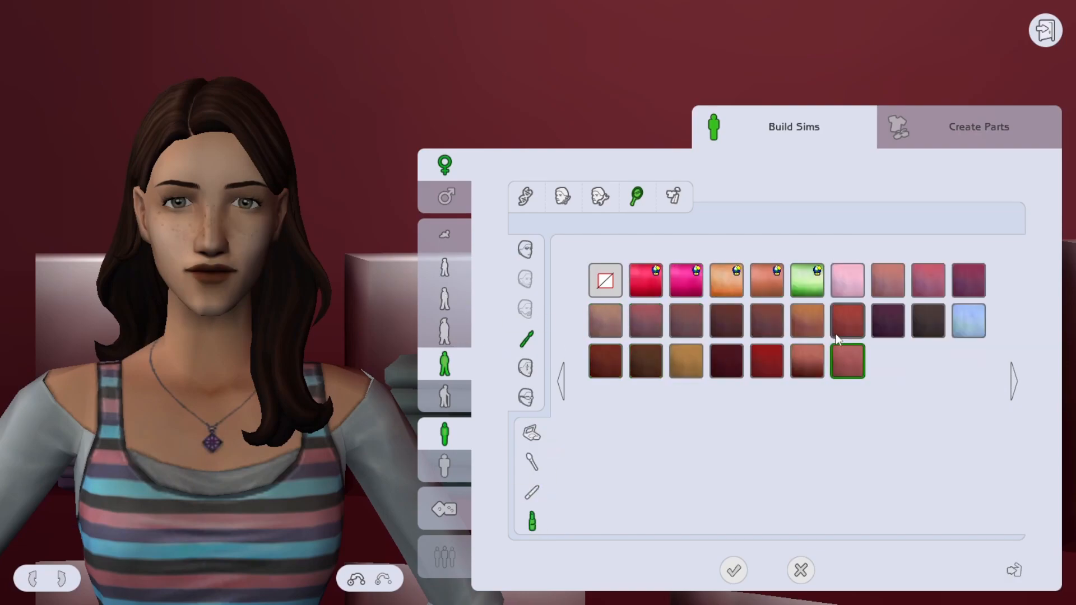
Soften the lip colour, add face details and put round wire-rimmed glasses on her.
{"action": "left_click", "coordinate": [644, 322]}
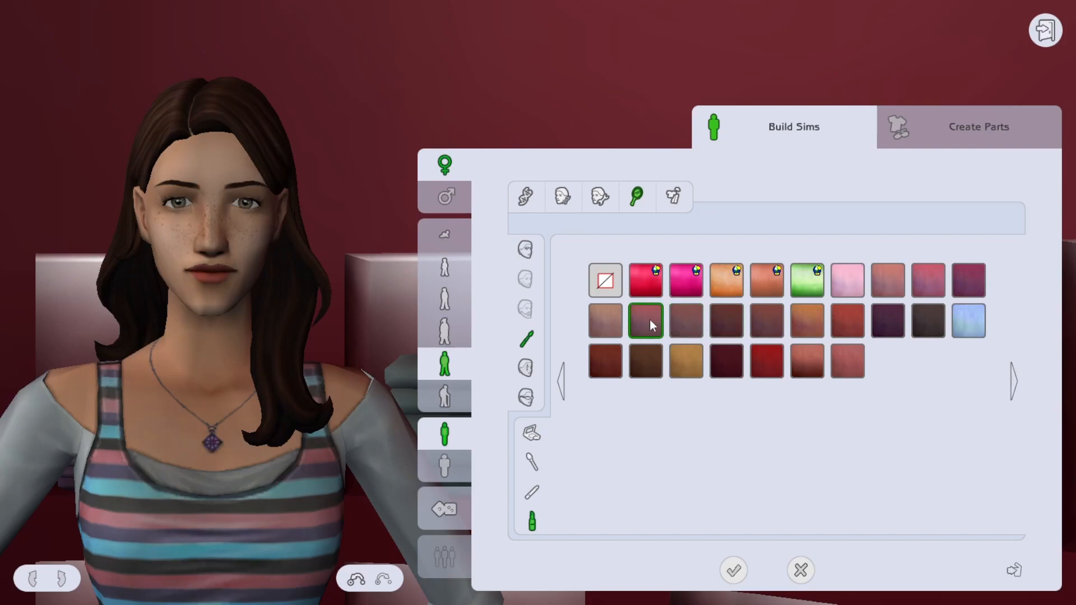
{"action": "left_click", "coordinate": [604, 320]}
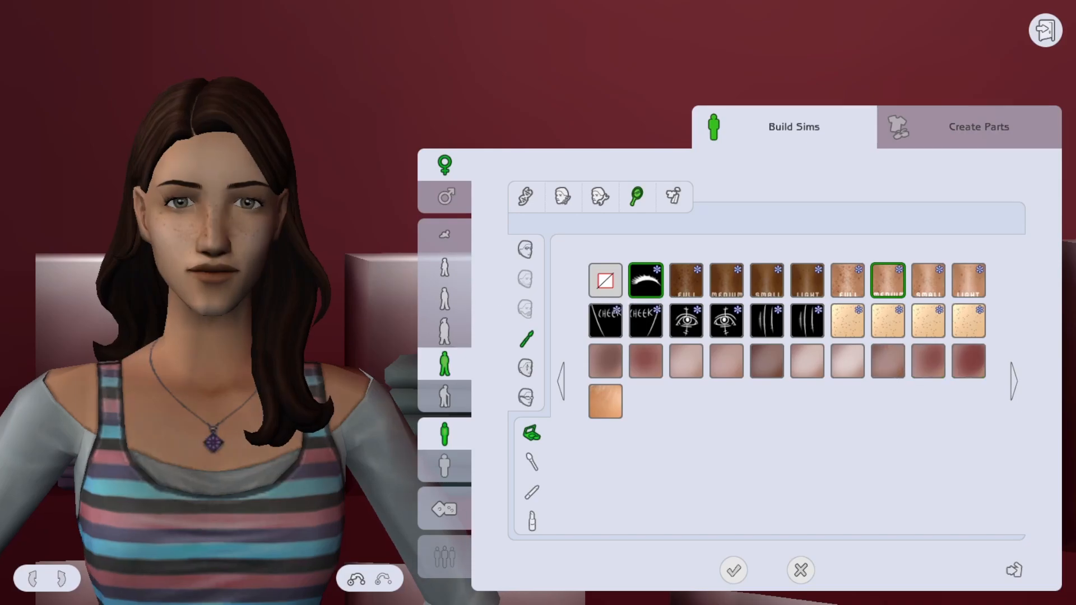
{"action": "left_click", "coordinate": [524, 398]}
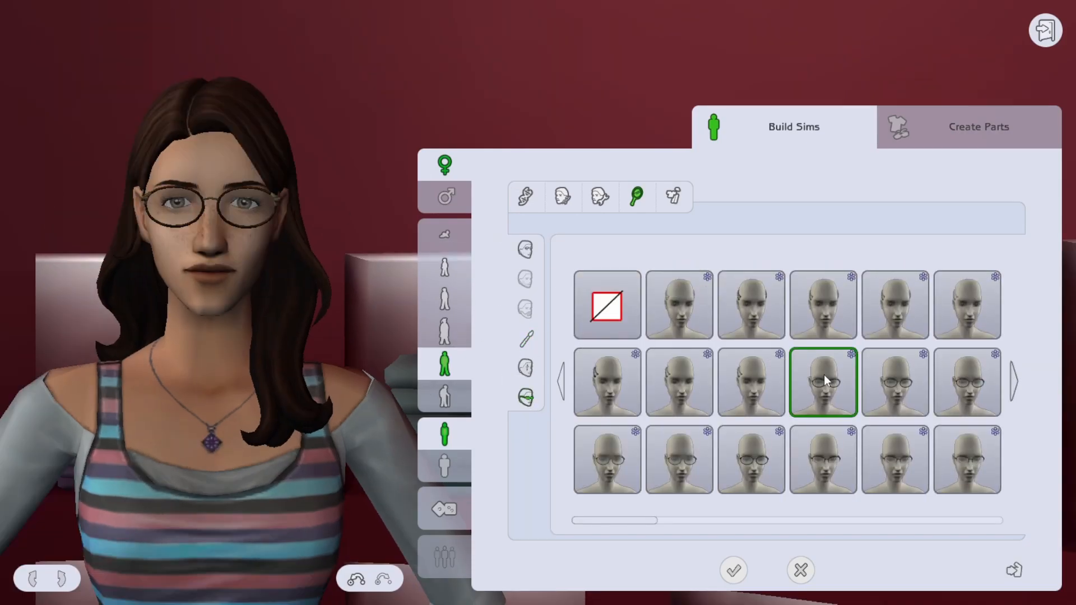
Try thin wire, round and blue frames, then keep the dark thin-rimmed glasses.
{"action": "left_click", "coordinate": [966, 460]}
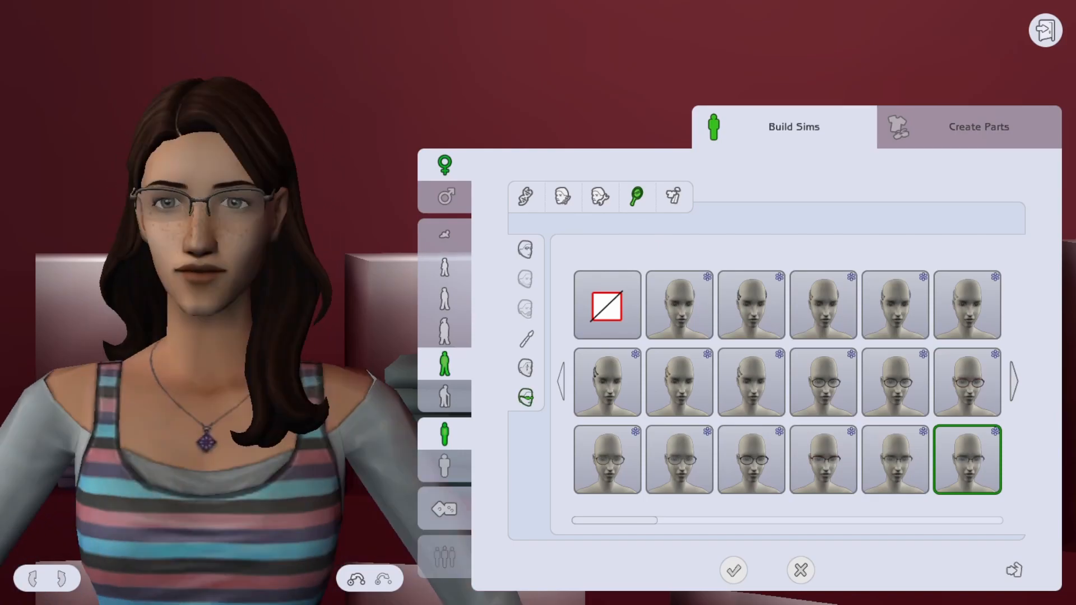
{"action": "left_click", "coordinate": [679, 459]}
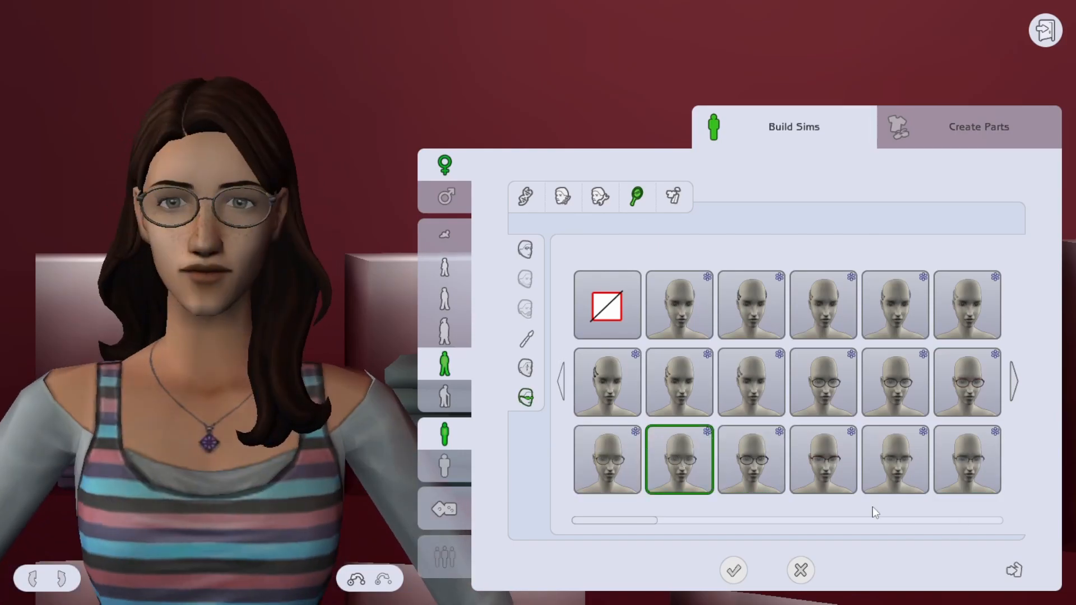
{"action": "left_click", "coordinate": [680, 305]}
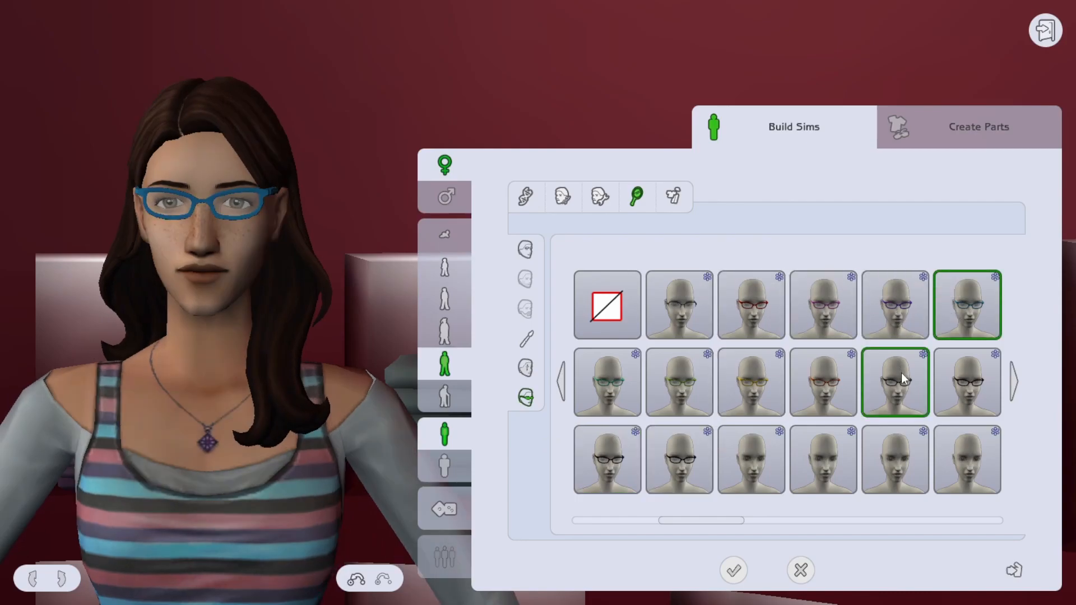
{"action": "left_click", "coordinate": [894, 459]}
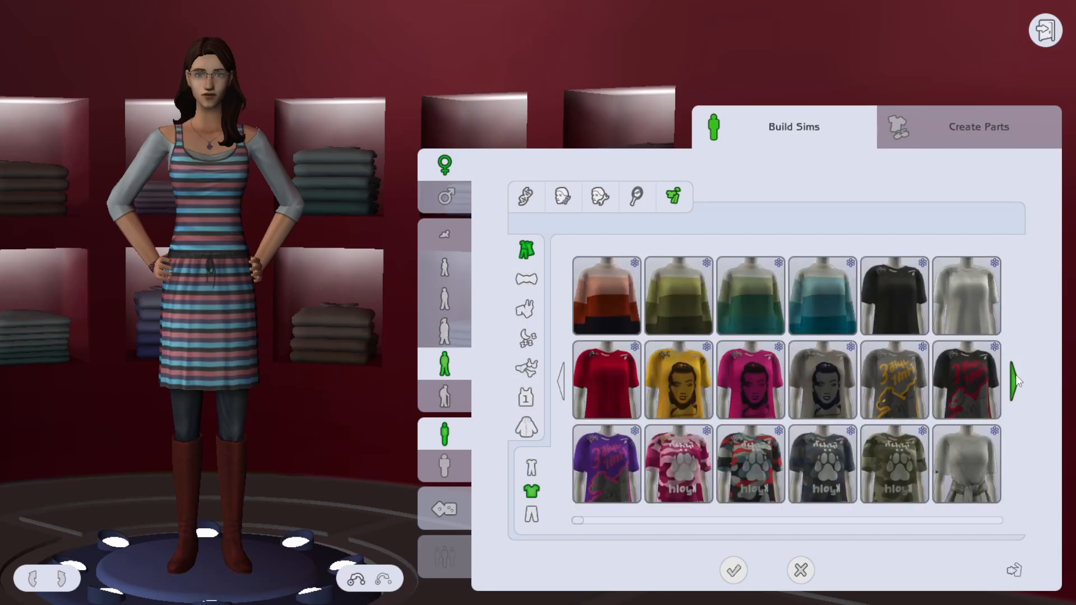
Browse more tops, trying the patterned wrap blouse and green cropped cardigan.
{"action": "left_click", "coordinate": [1014, 381]}
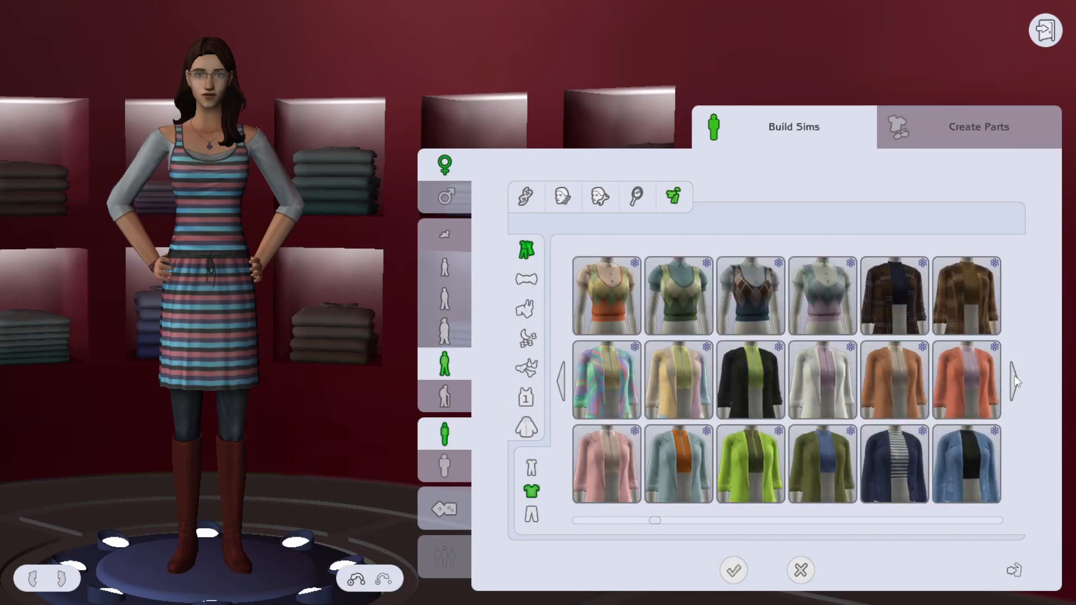
{"action": "left_click", "coordinate": [678, 295]}
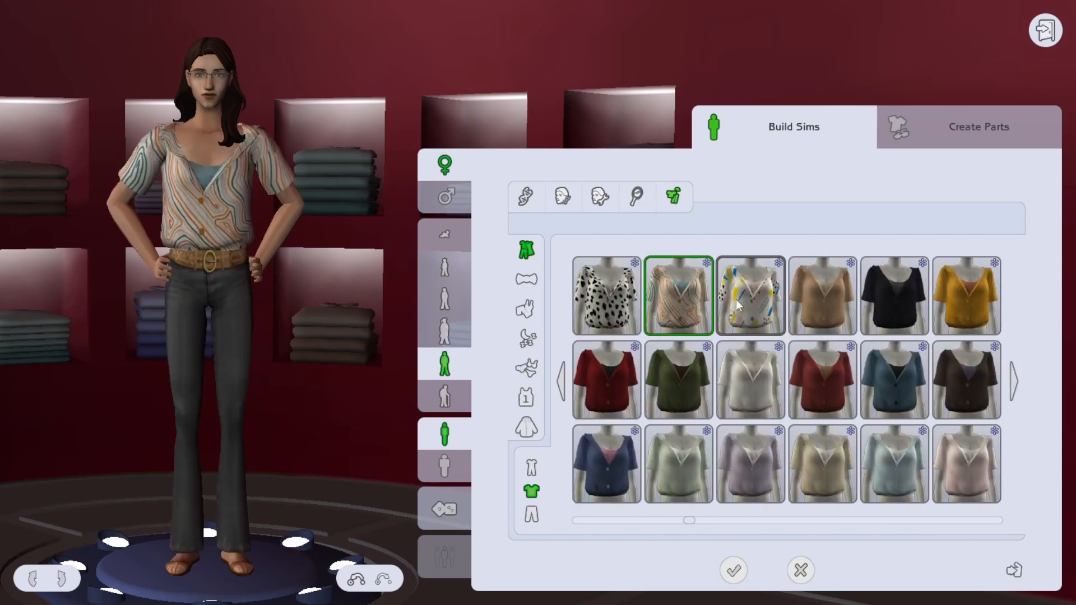
{"action": "left_click", "coordinate": [965, 463]}
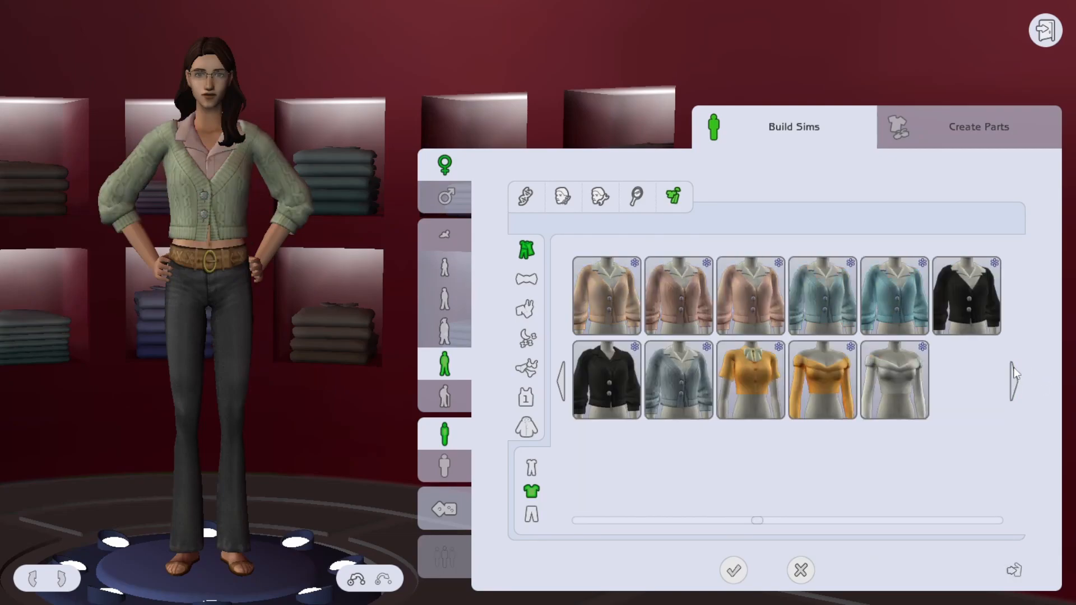
{"action": "scroll", "scroll_direction": "down", "scroll_amount": 3}
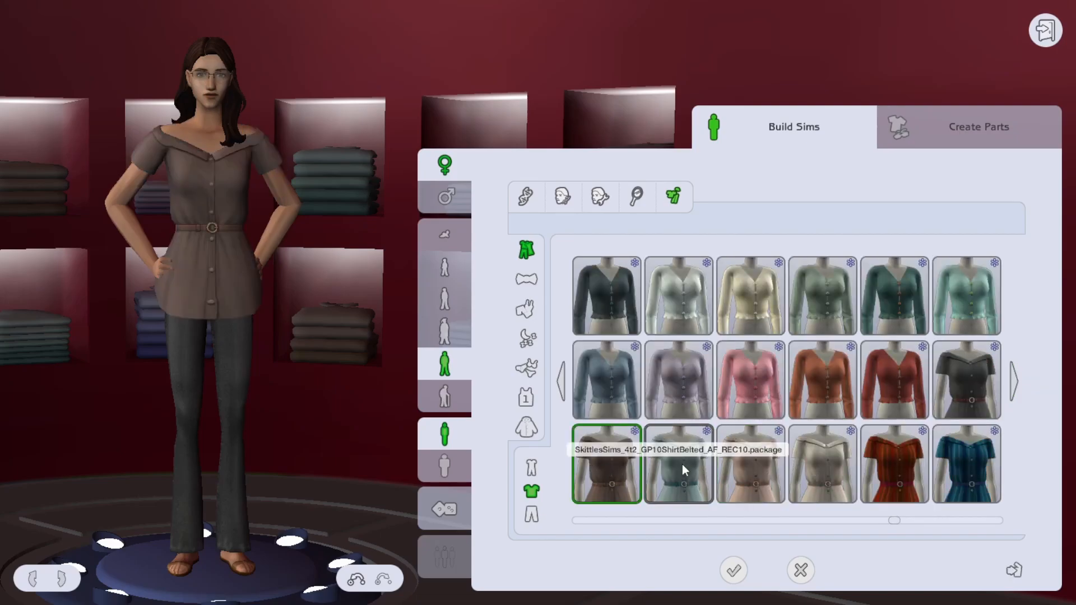
Dress her in the pale striped off-shoulder belted shirt and move to bottoms.
{"action": "left_click", "coordinate": [750, 295]}
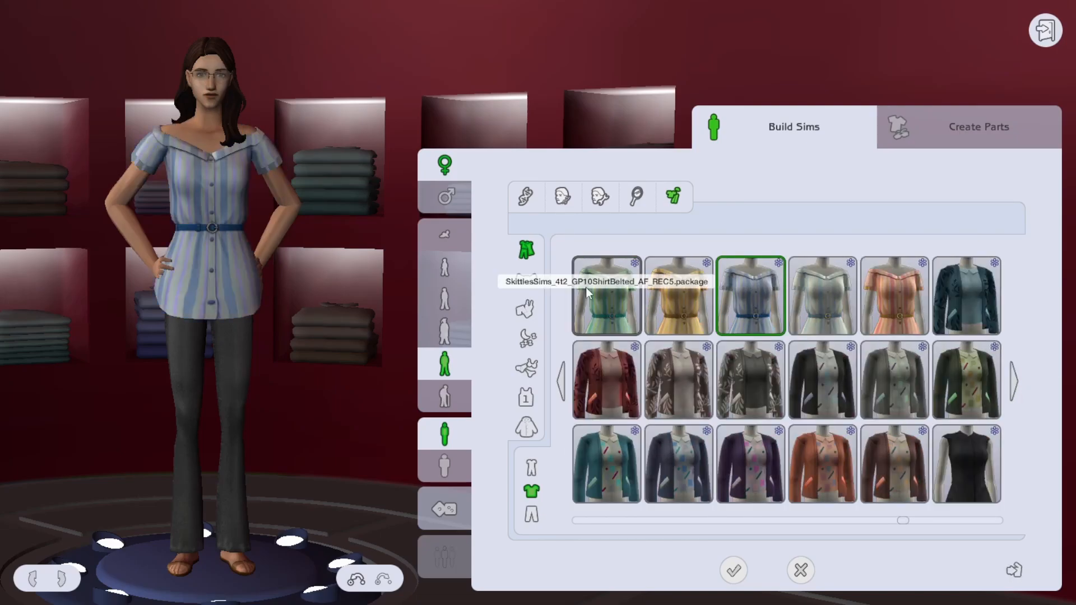
{"action": "left_click", "coordinate": [821, 295]}
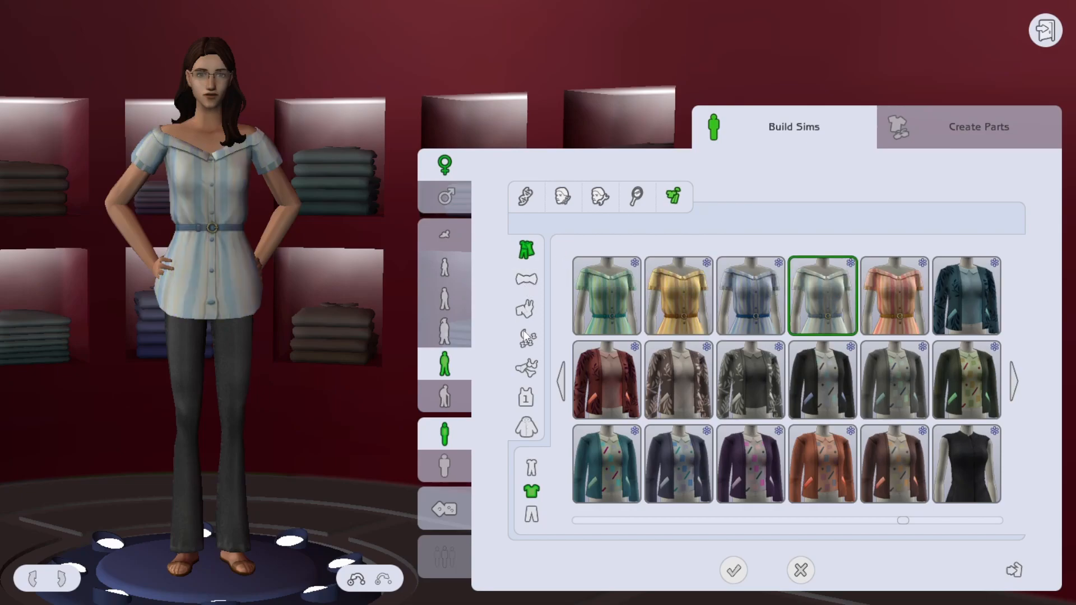
{"action": "left_click", "coordinate": [530, 514]}
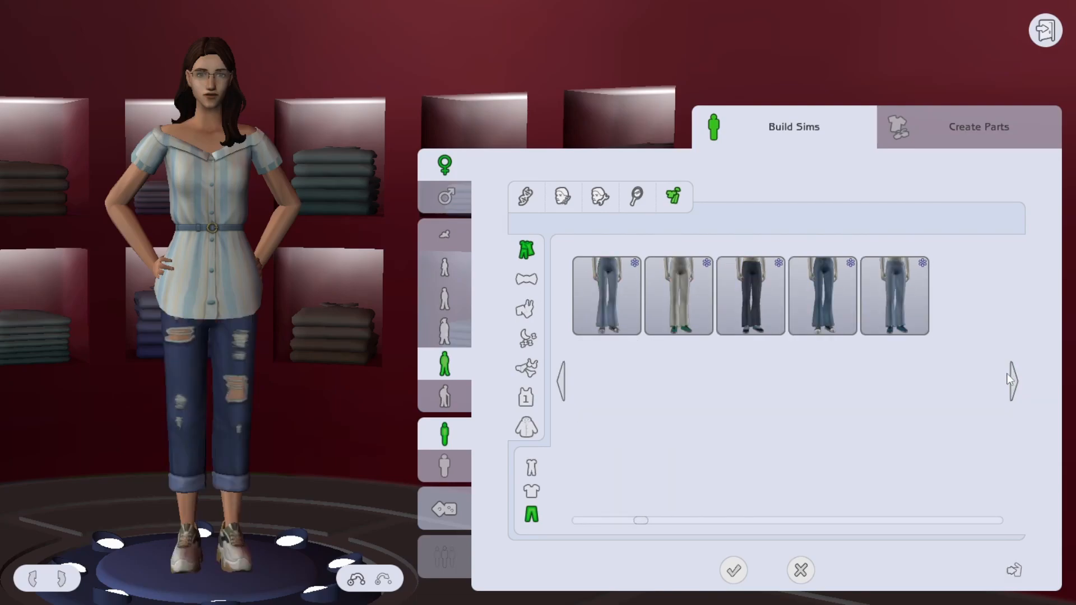
Try white cargo pants, then dress her in dark cropped trousers with flat shoes.
{"action": "left_click", "coordinate": [822, 295]}
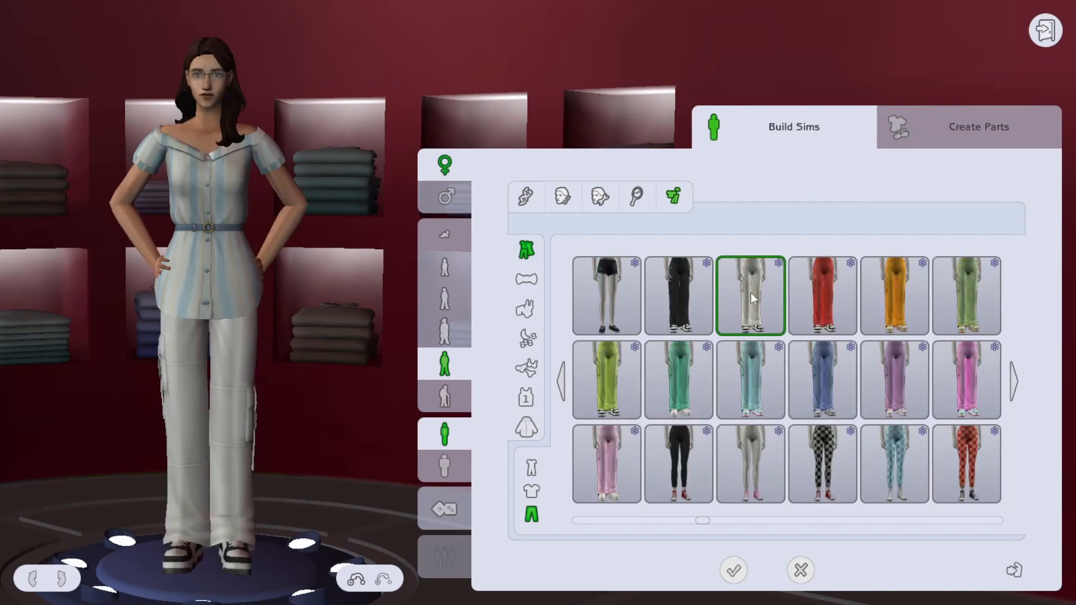
{"action": "left_click", "coordinate": [677, 463]}
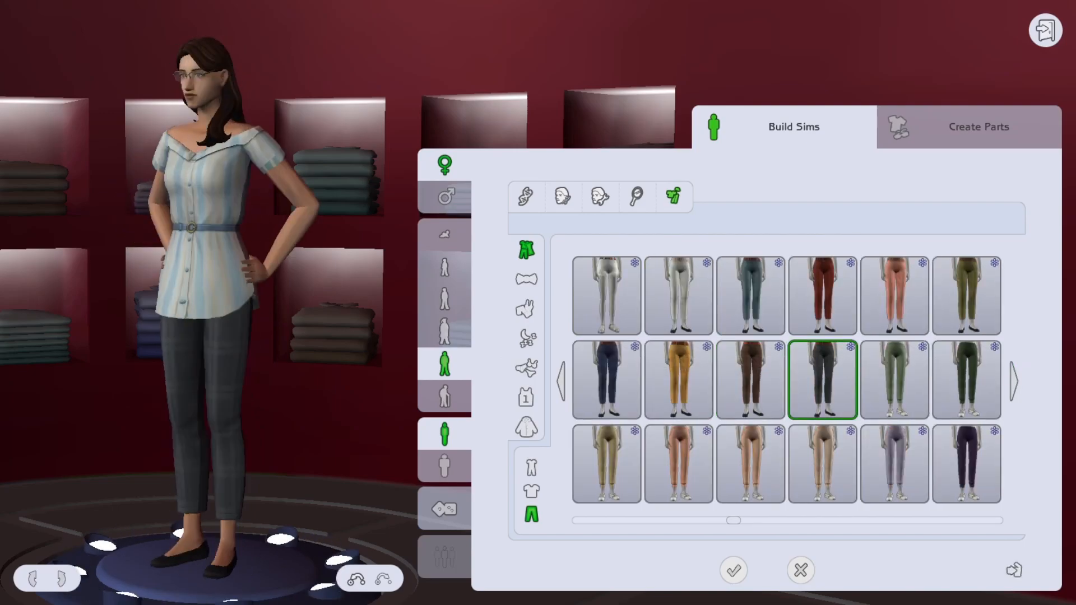
{"action": "left_click", "coordinate": [606, 380]}
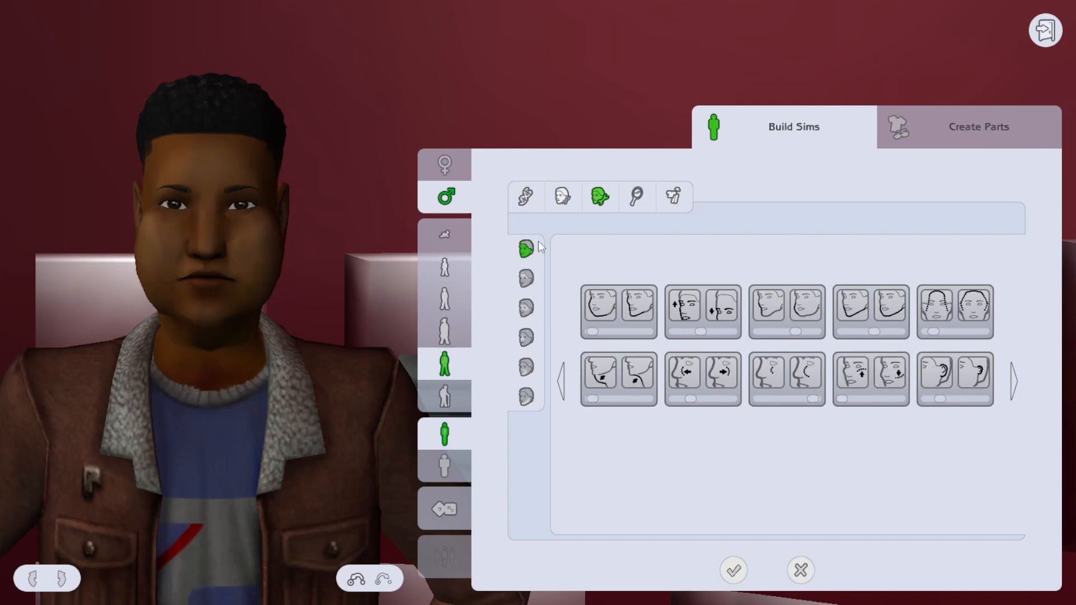
Reshape the man's brows, eyes and nose, then start on his chin and jaw.
{"action": "left_click", "coordinate": [524, 278]}
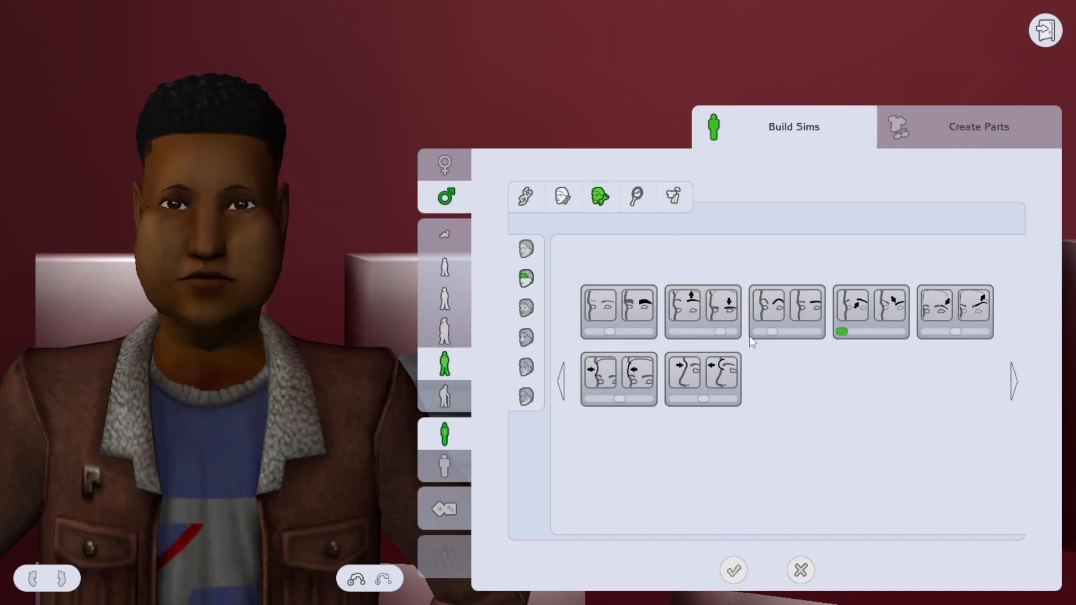
{"action": "mouse_move", "coordinate": [683, 380]}
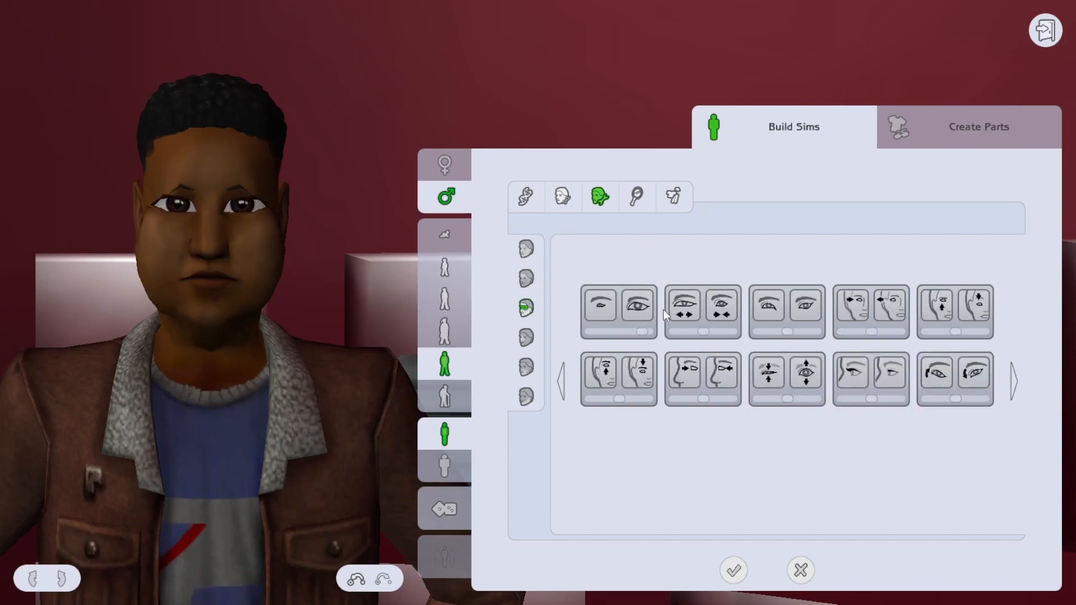
{"action": "left_click", "coordinate": [872, 313]}
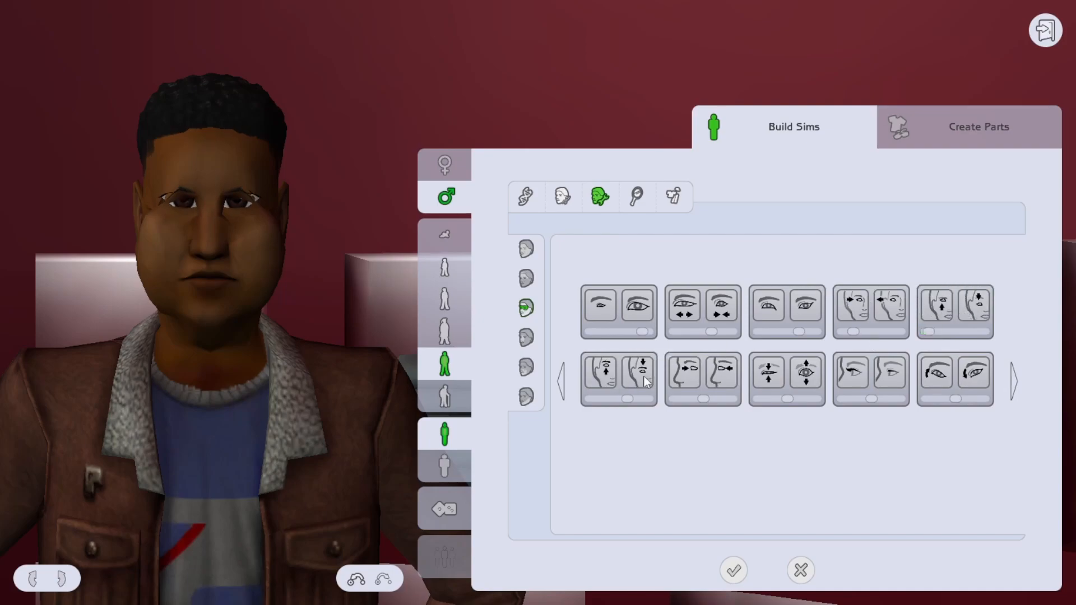
{"action": "left_click", "coordinate": [682, 378]}
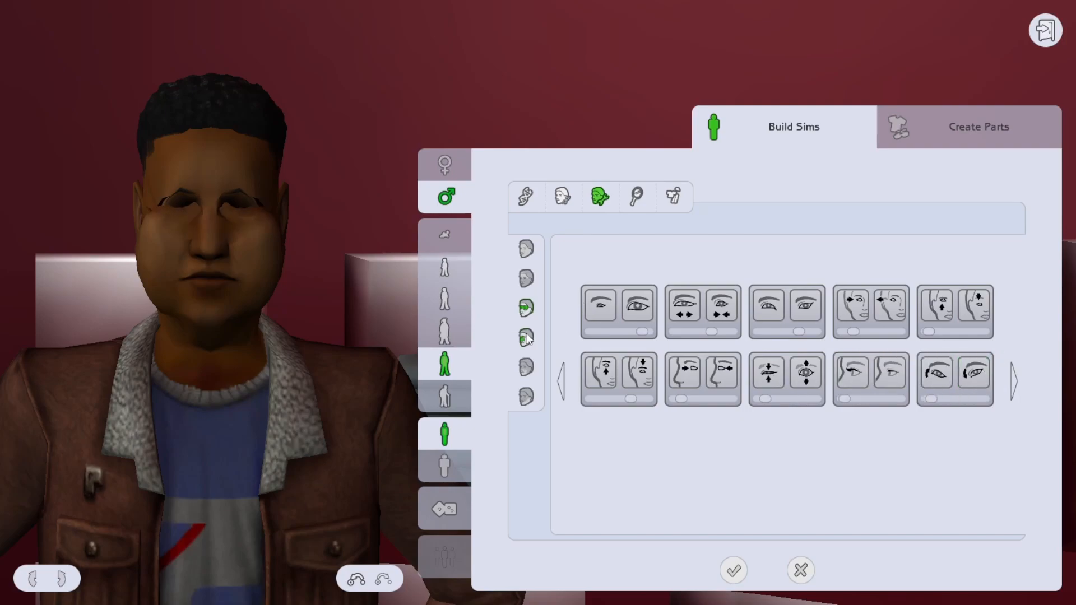
{"action": "left_click", "coordinate": [524, 336]}
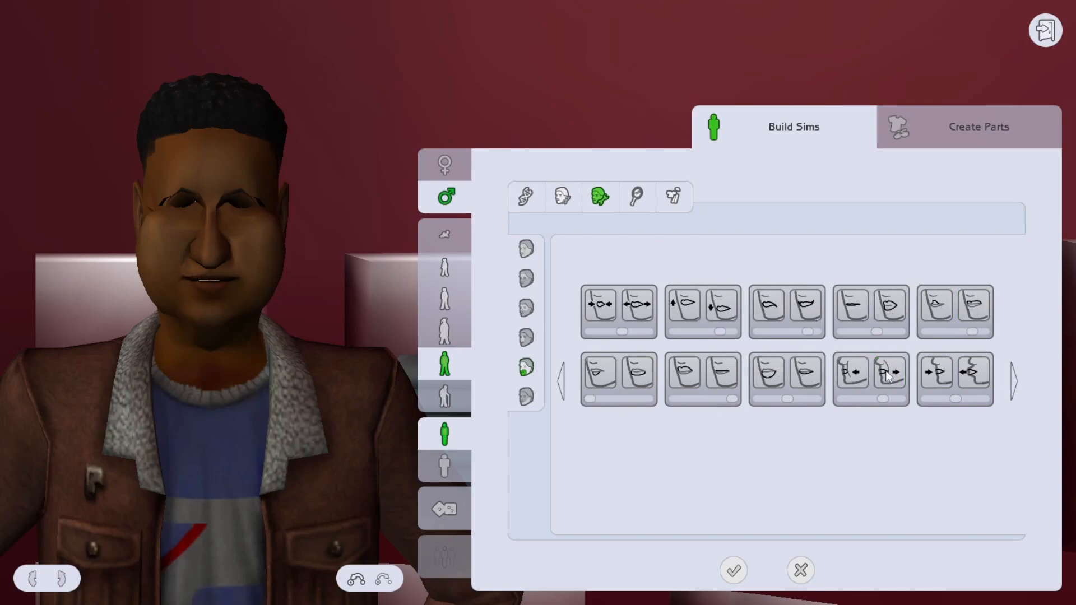
{"action": "left_click", "coordinate": [525, 397]}
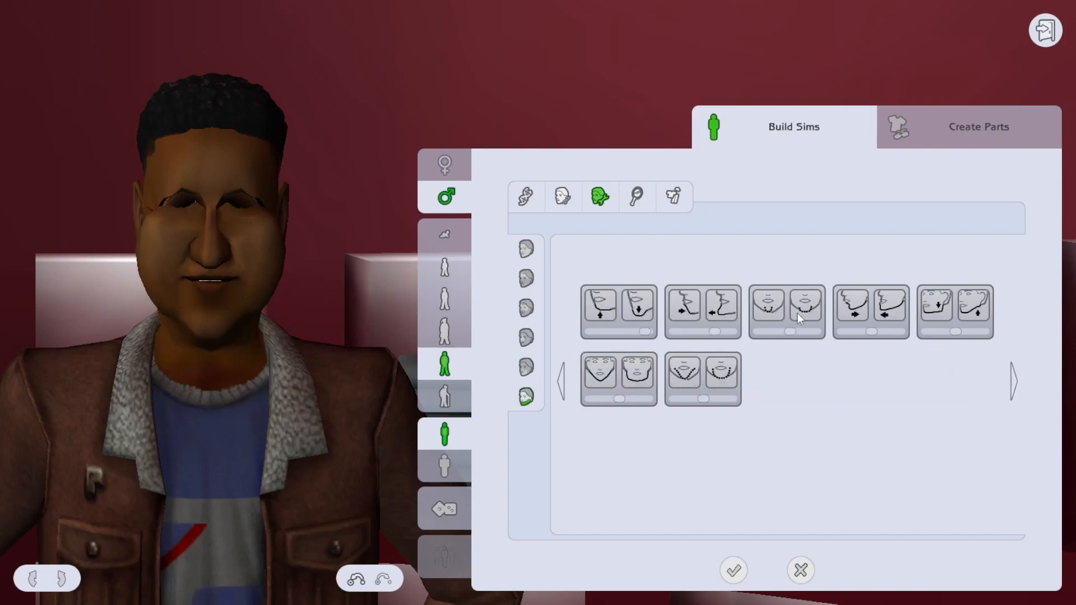
{"action": "mouse_move", "coordinate": [684, 376]}
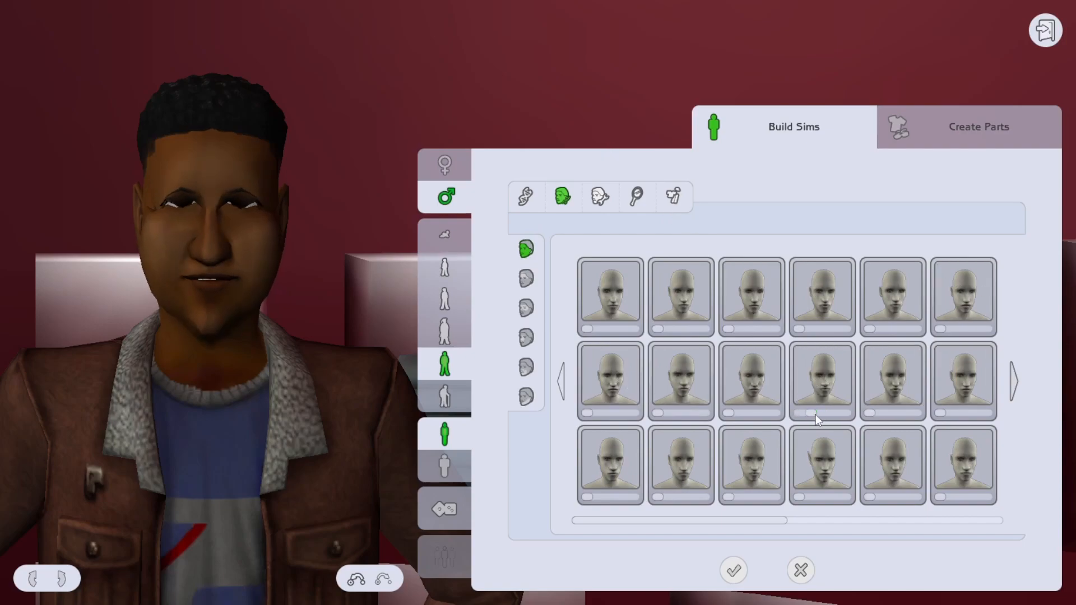
Apply a brow preset, a new eyebrow shape and a short goatee, then head to his outfit.
{"action": "left_click", "coordinate": [525, 277]}
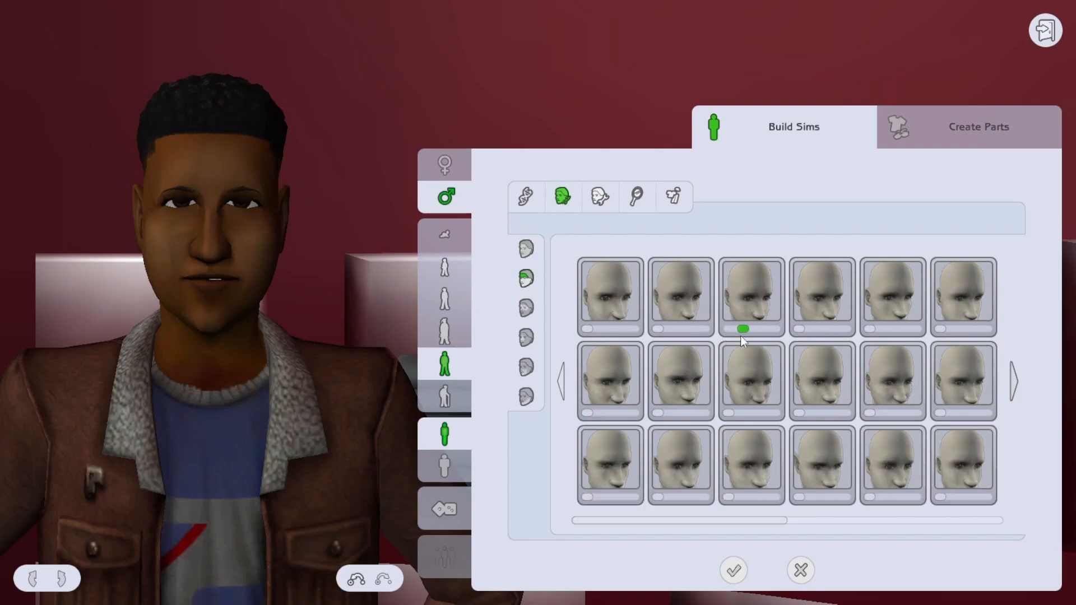
{"action": "left_click", "coordinate": [822, 464]}
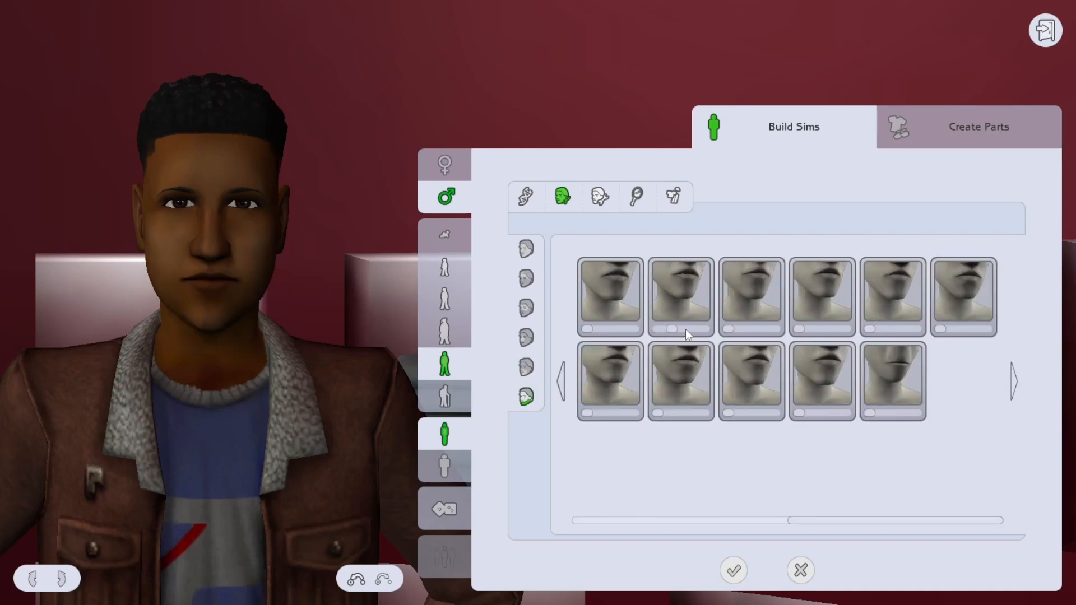
{"action": "mouse_move", "coordinate": [634, 198]}
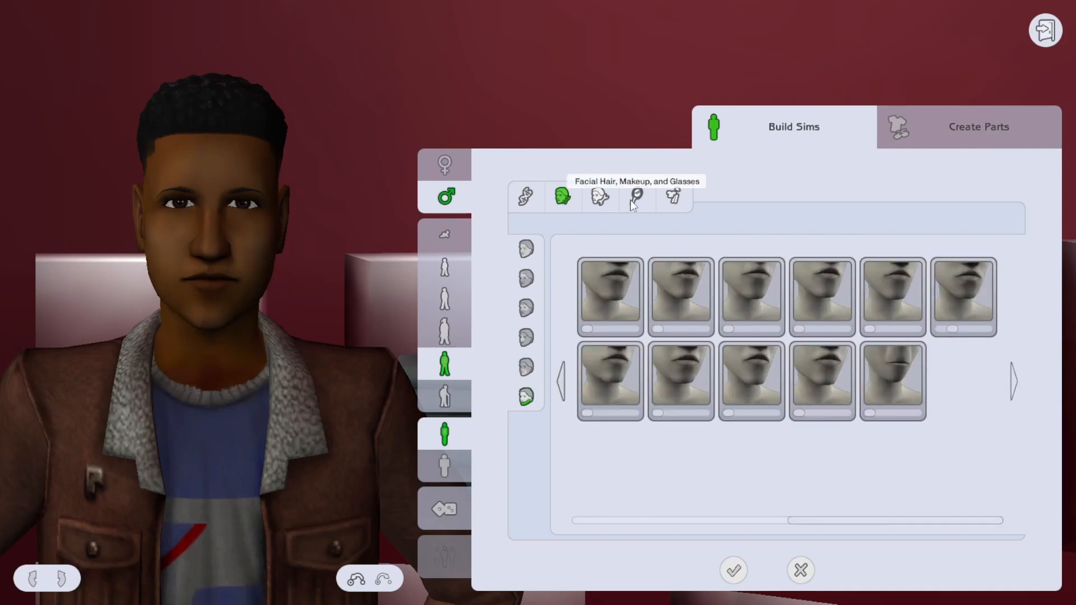
{"action": "left_click", "coordinate": [634, 197]}
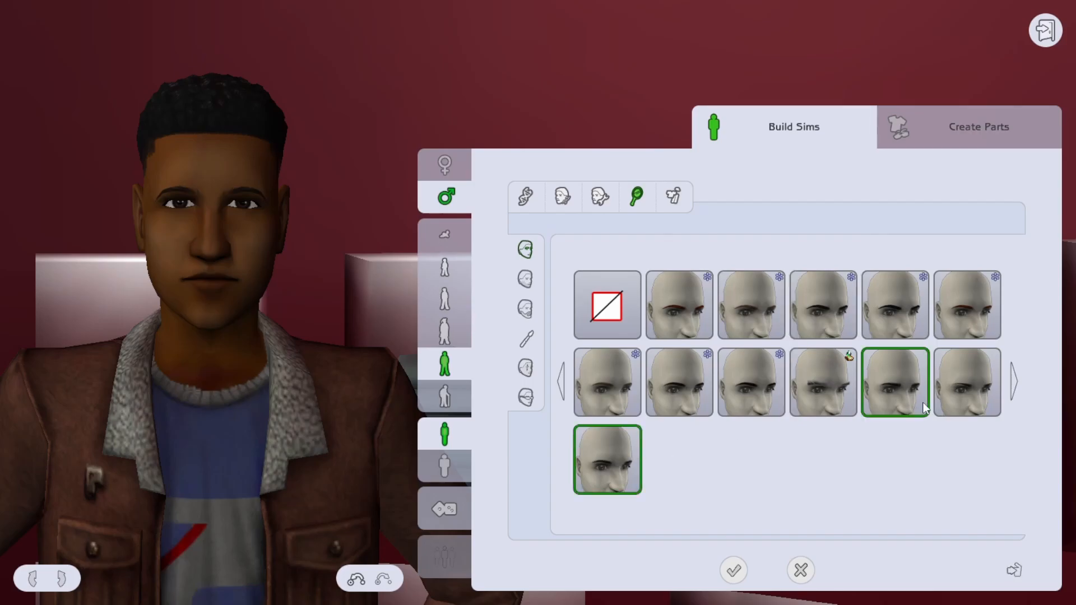
{"action": "left_click", "coordinate": [823, 304]}
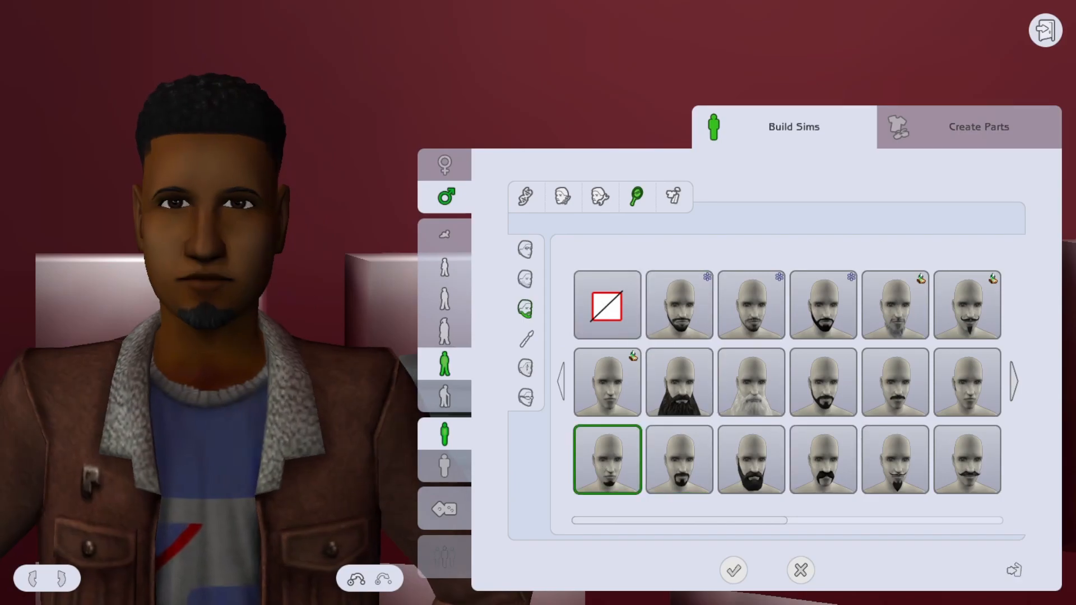
{"action": "mouse_move", "coordinate": [674, 198]}
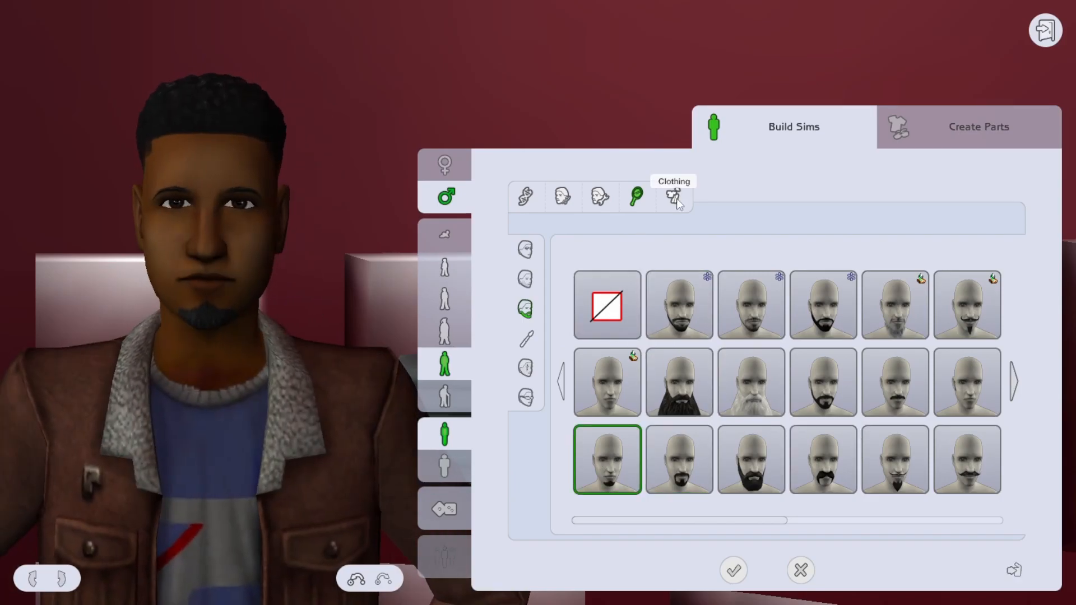
{"action": "left_click", "coordinate": [673, 197]}
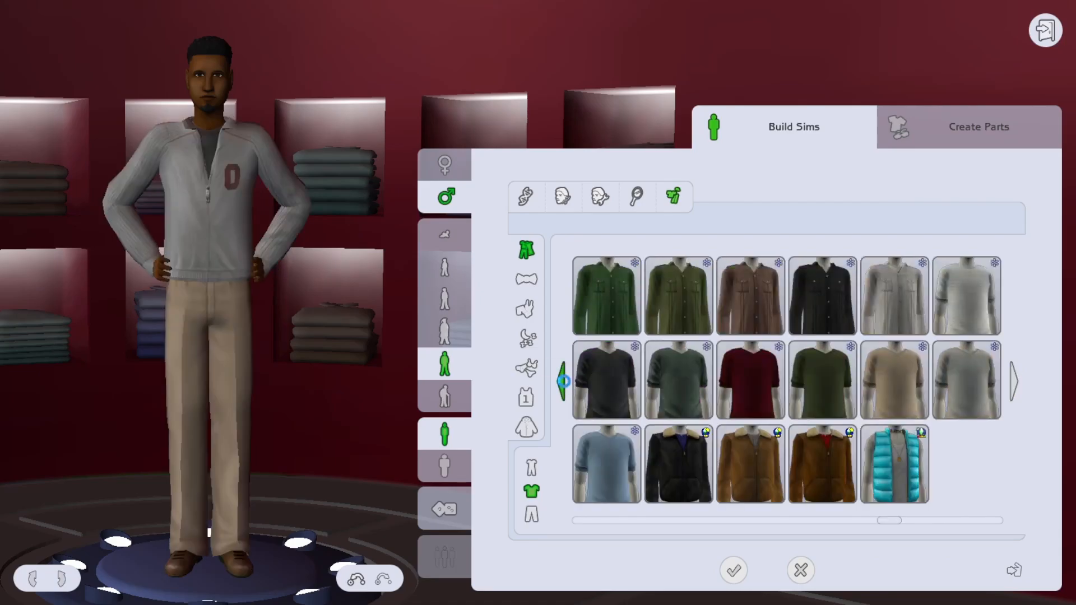
Dress the man in the pale v-neck tee and straight-leg blue jeans.
{"action": "left_click", "coordinate": [965, 294]}
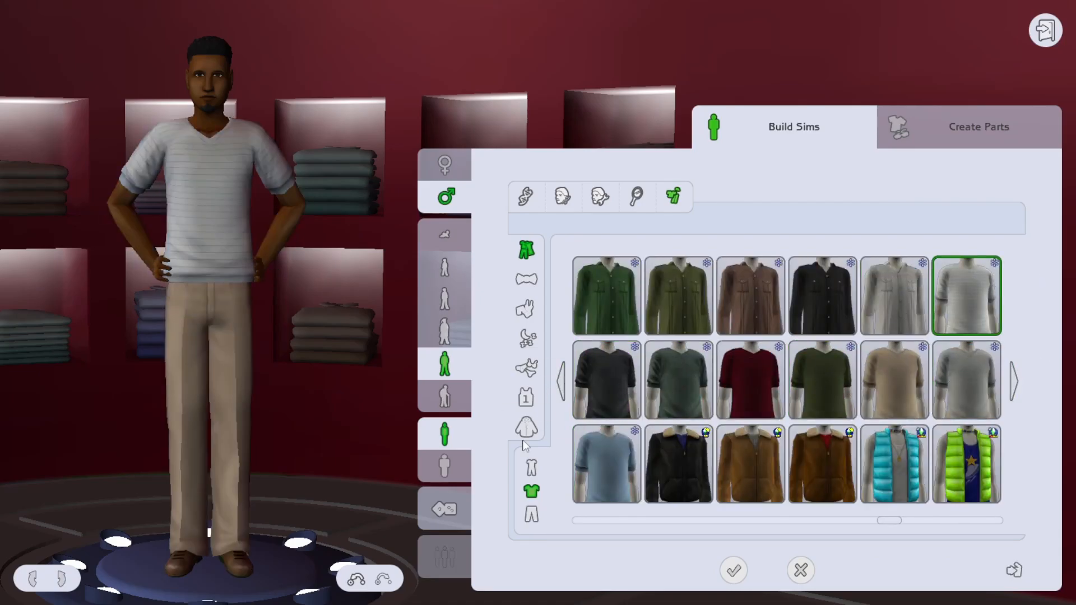
{"action": "left_click", "coordinate": [893, 380]}
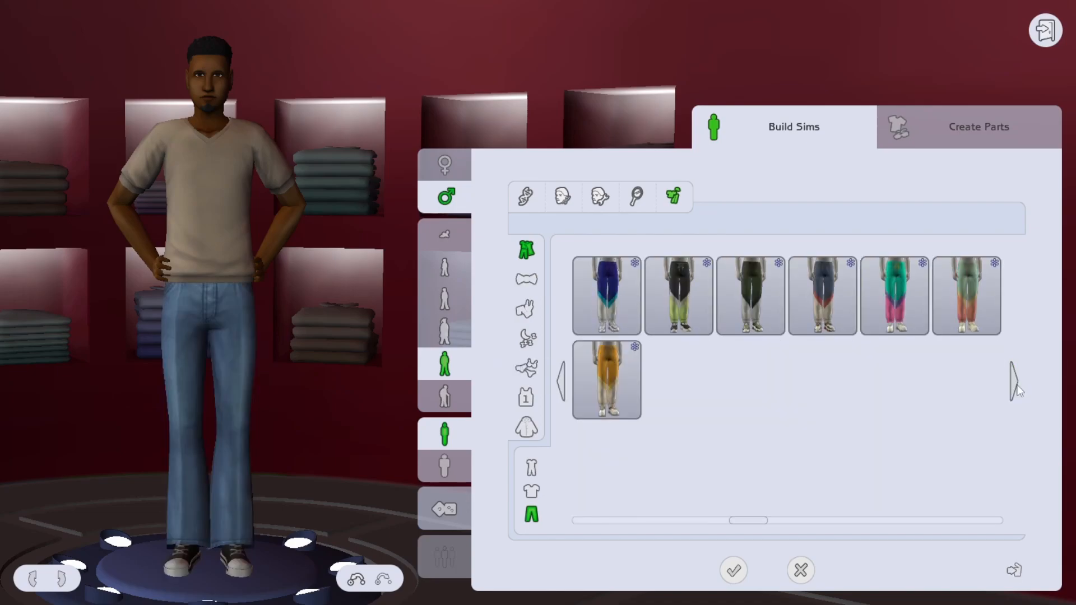
{"action": "left_click", "coordinate": [965, 463]}
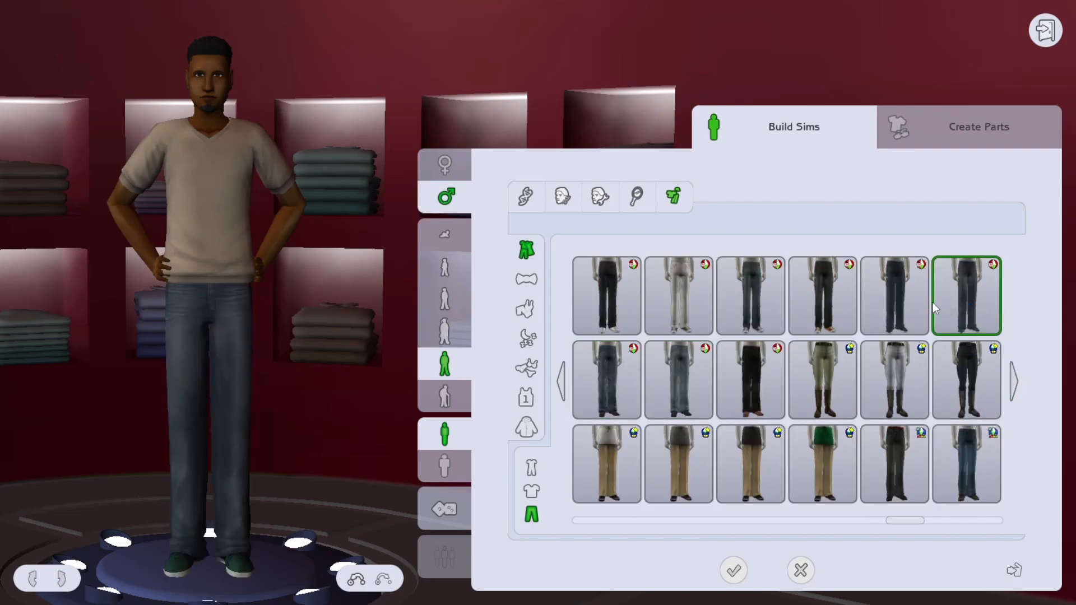
{"action": "left_click", "coordinate": [562, 197]}
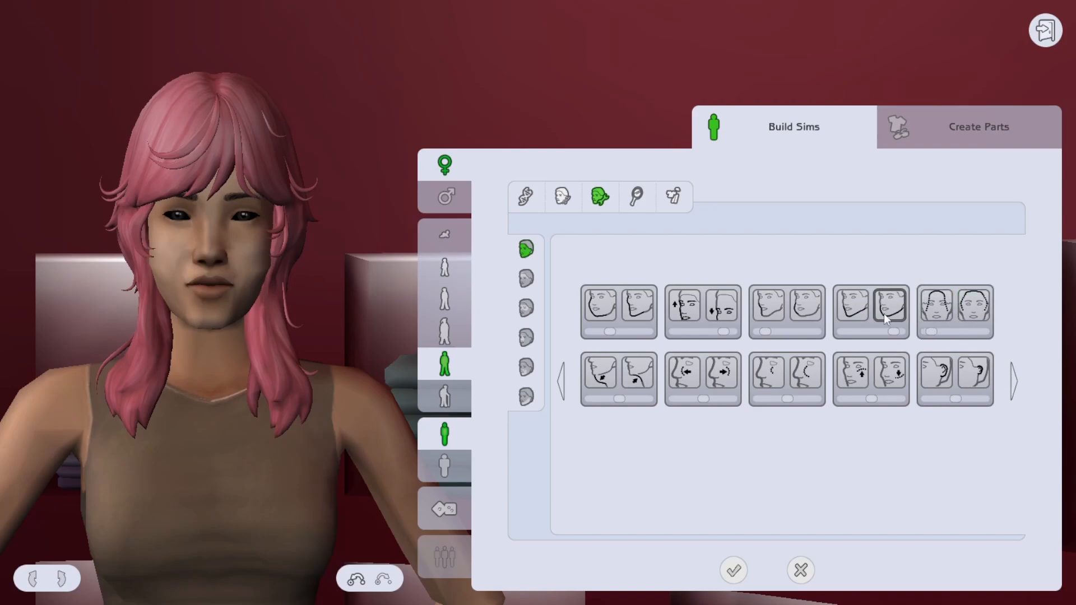
{"action": "mouse_move", "coordinate": [895, 375]}
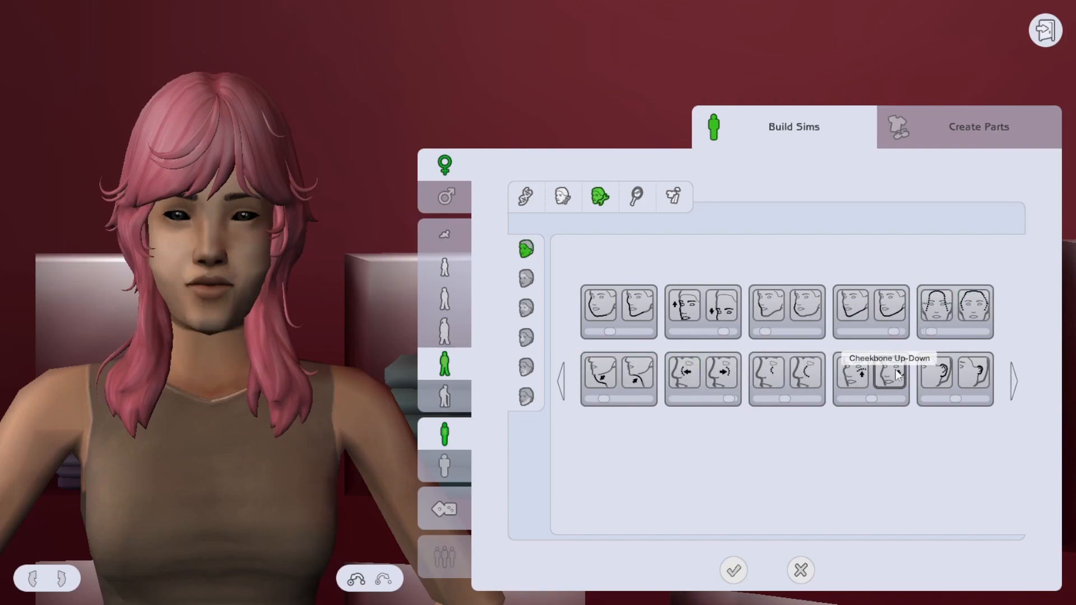
Adjust the pink-haired woman's brows, then move on to shaping her jaw and chin.
{"action": "left_click", "coordinate": [524, 278]}
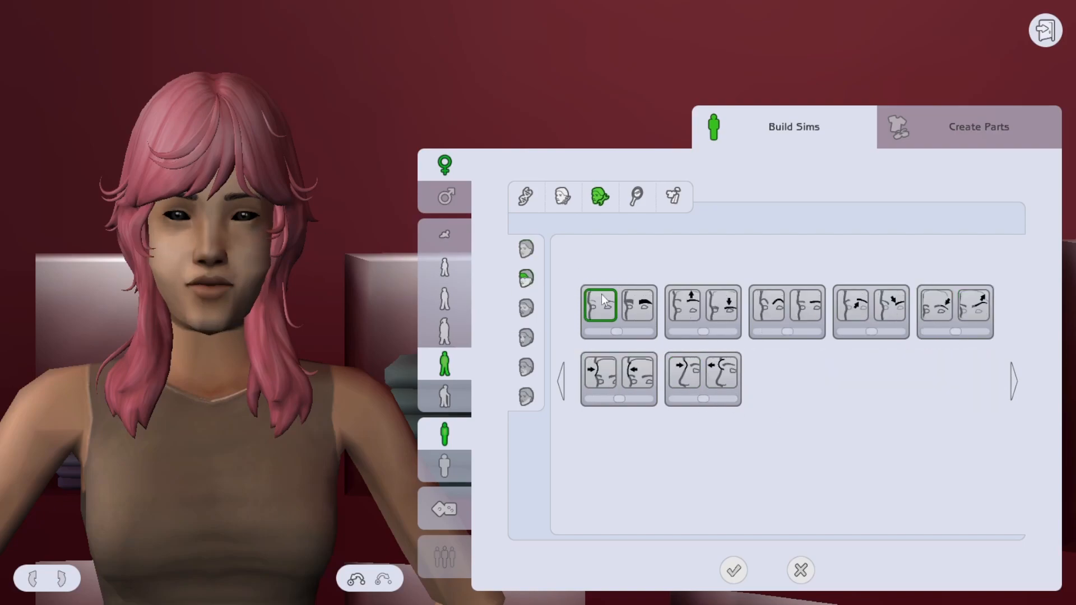
{"action": "left_click", "coordinate": [974, 307]}
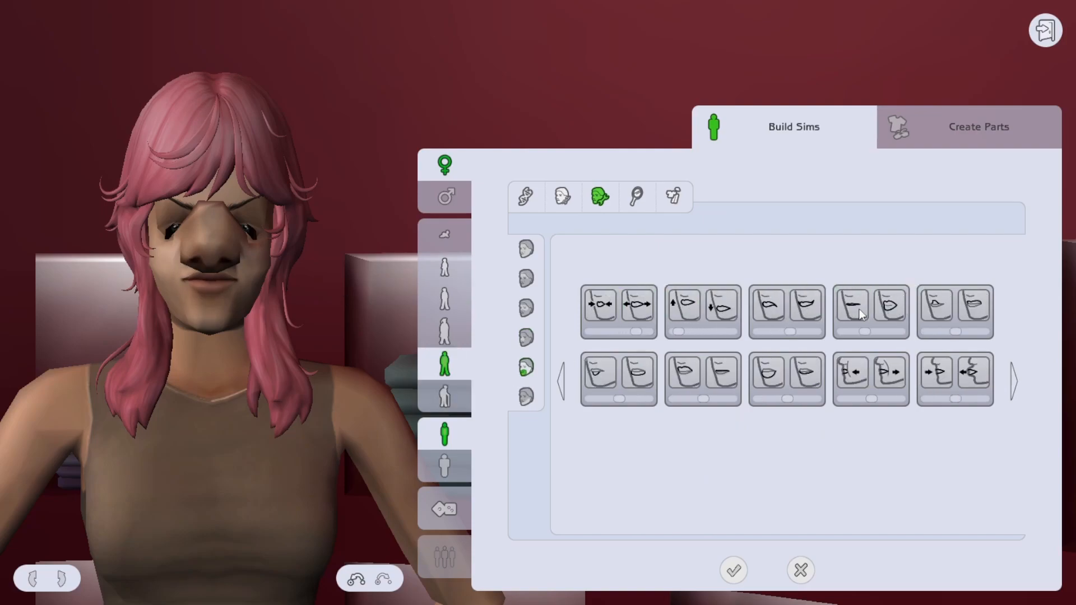
{"action": "left_click", "coordinate": [702, 380]}
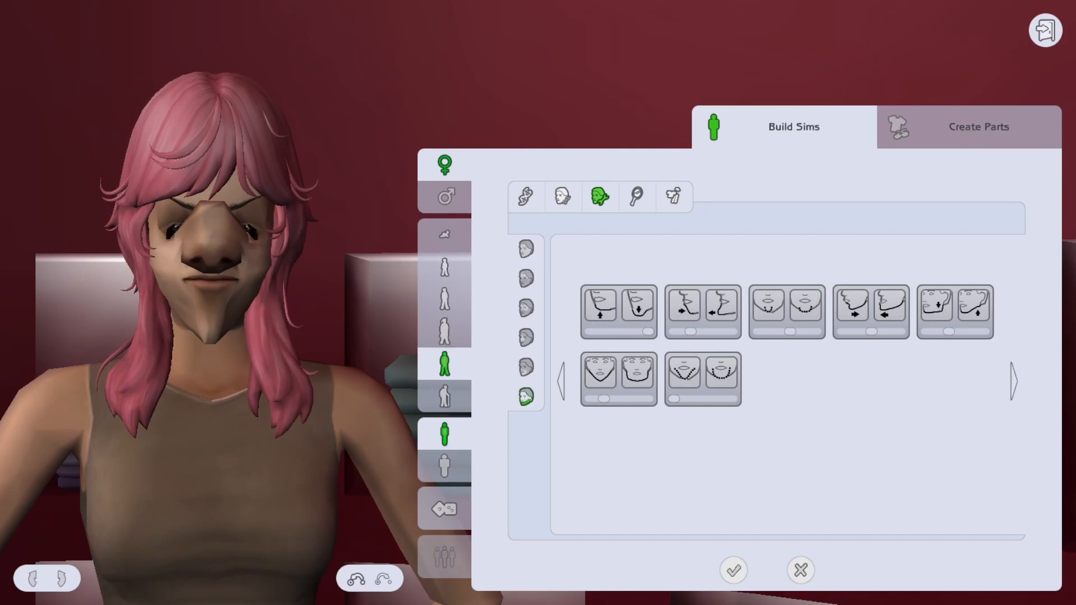
Blend a preset face, a more natural nose and a softer chin into the pink-haired woman.
{"action": "left_click", "coordinate": [562, 197]}
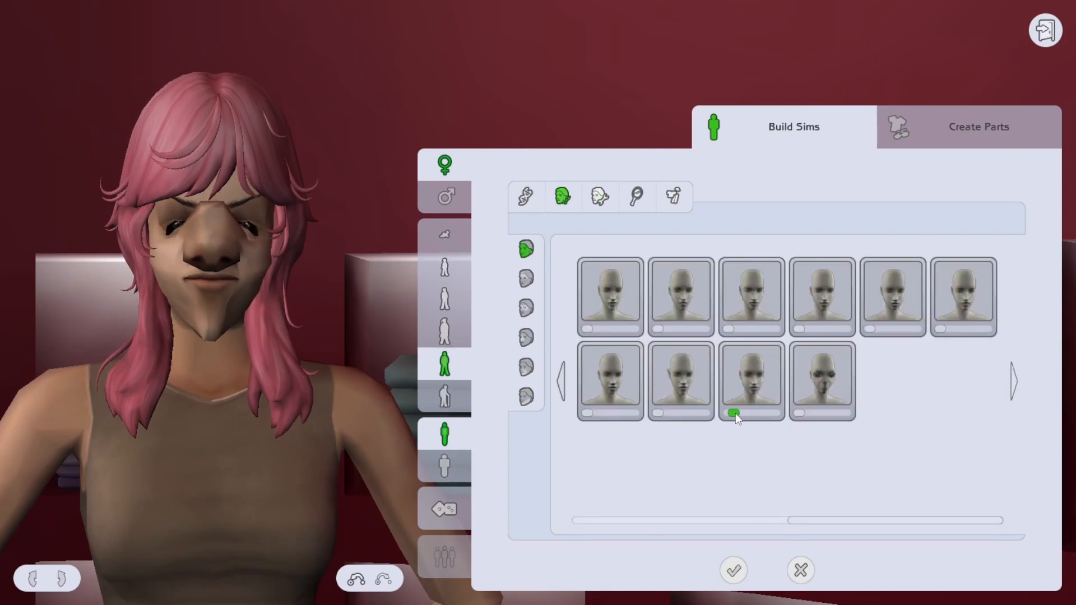
{"action": "left_click", "coordinate": [963, 296]}
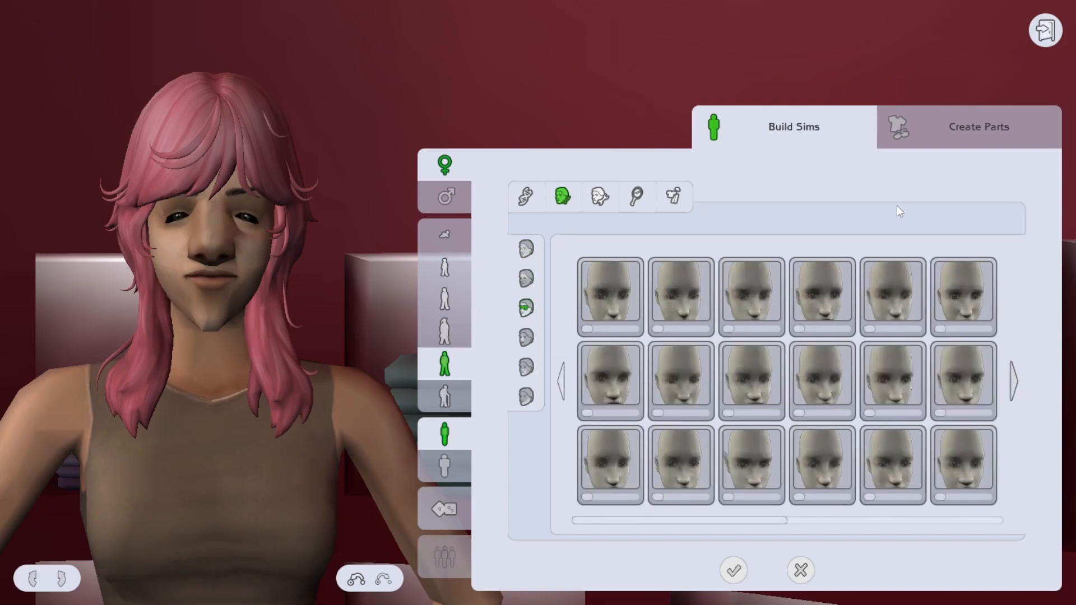
{"action": "left_click", "coordinate": [680, 463]}
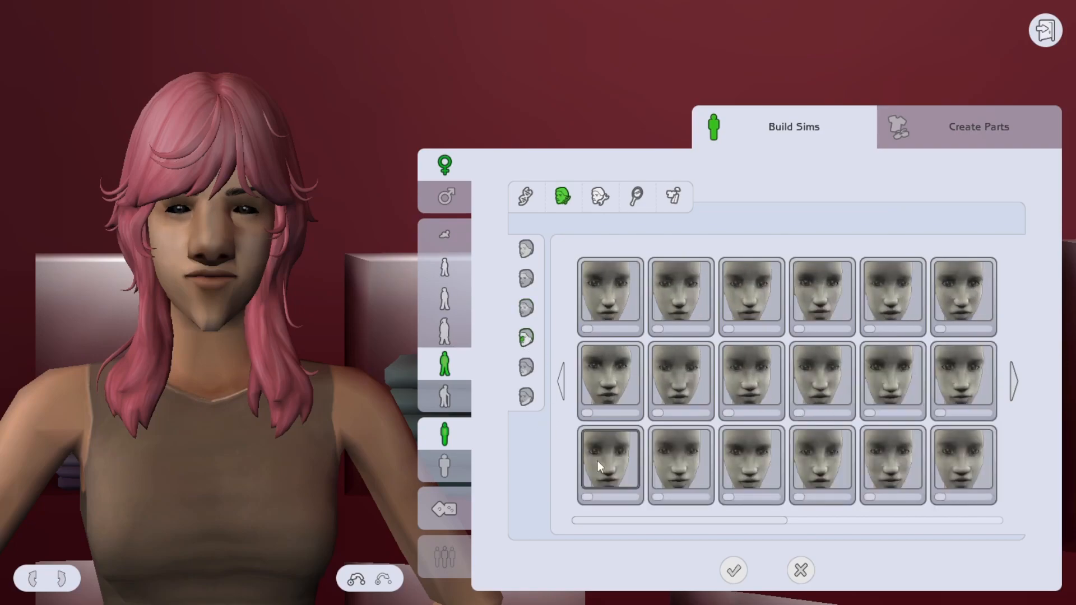
{"action": "left_click", "coordinate": [681, 464]}
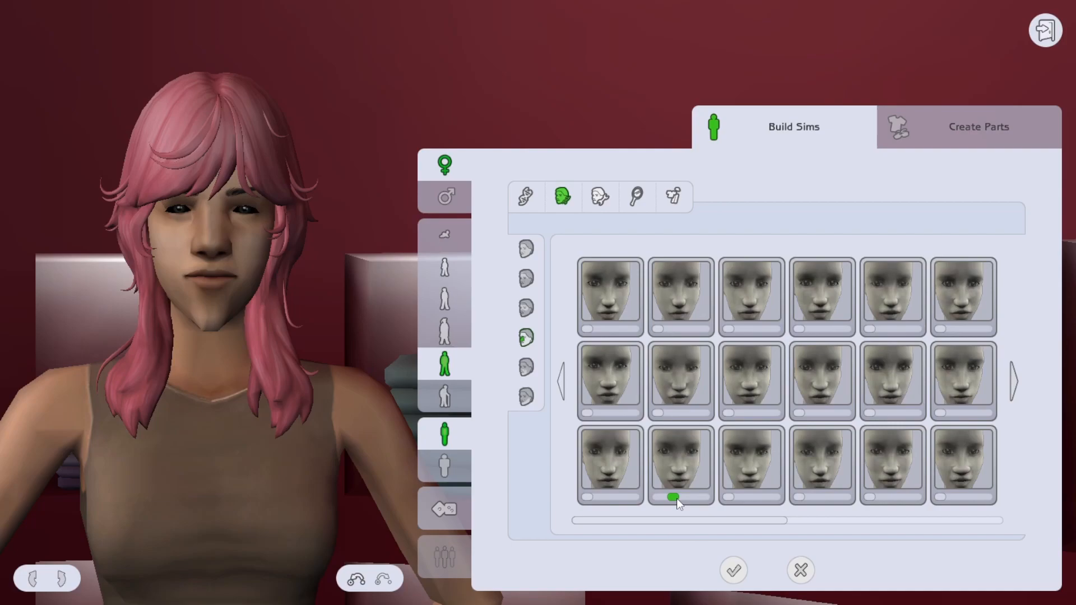
{"action": "left_click", "coordinate": [524, 368]}
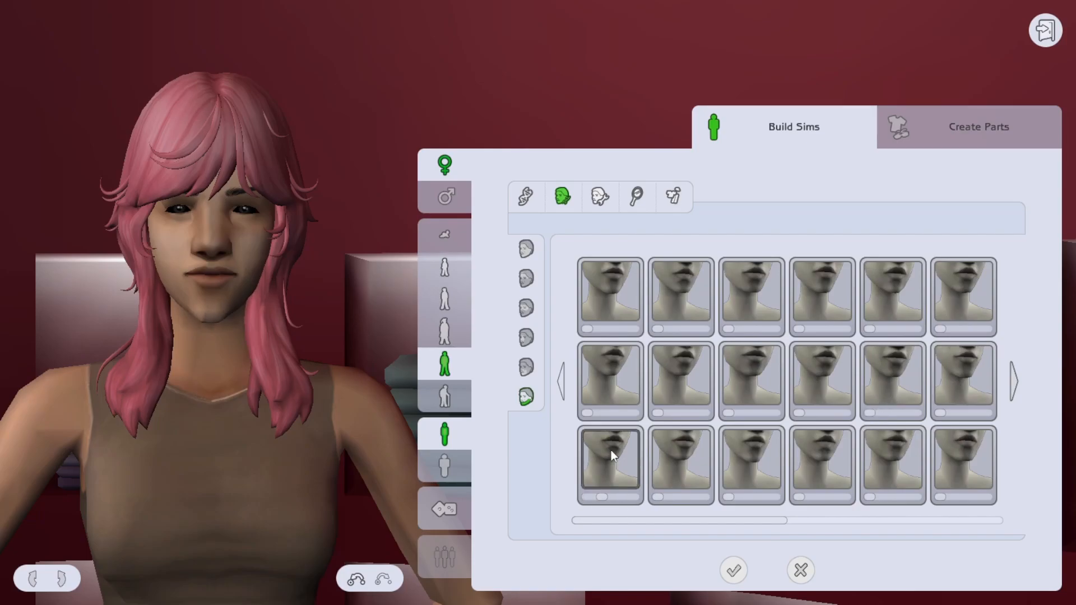
{"action": "left_click", "coordinate": [634, 197]}
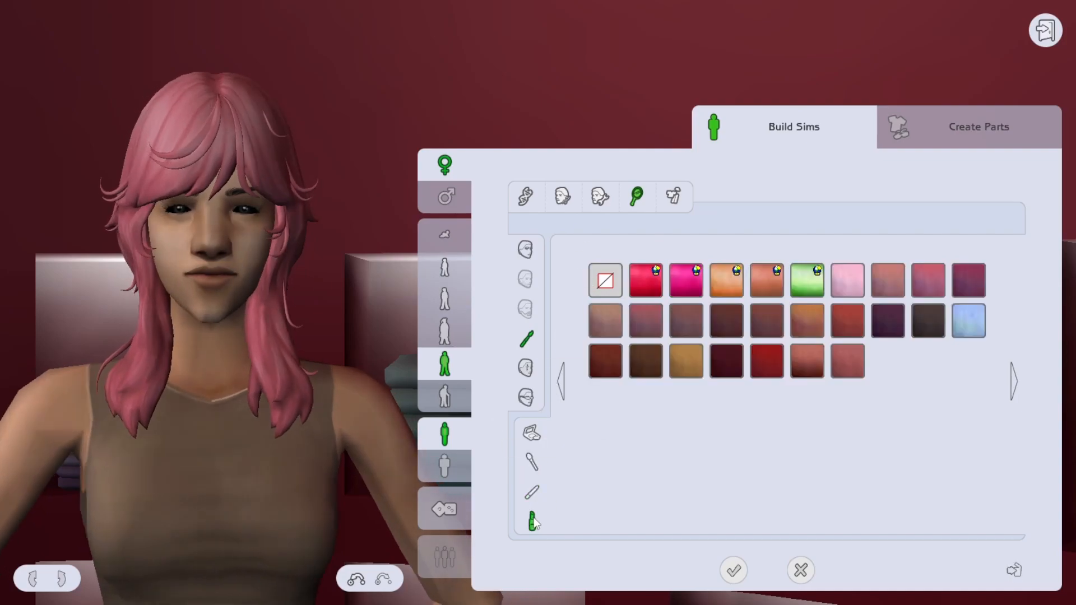
Try a rosy blush, then settle on the softer blush shade for the woman.
{"action": "left_click", "coordinate": [848, 322]}
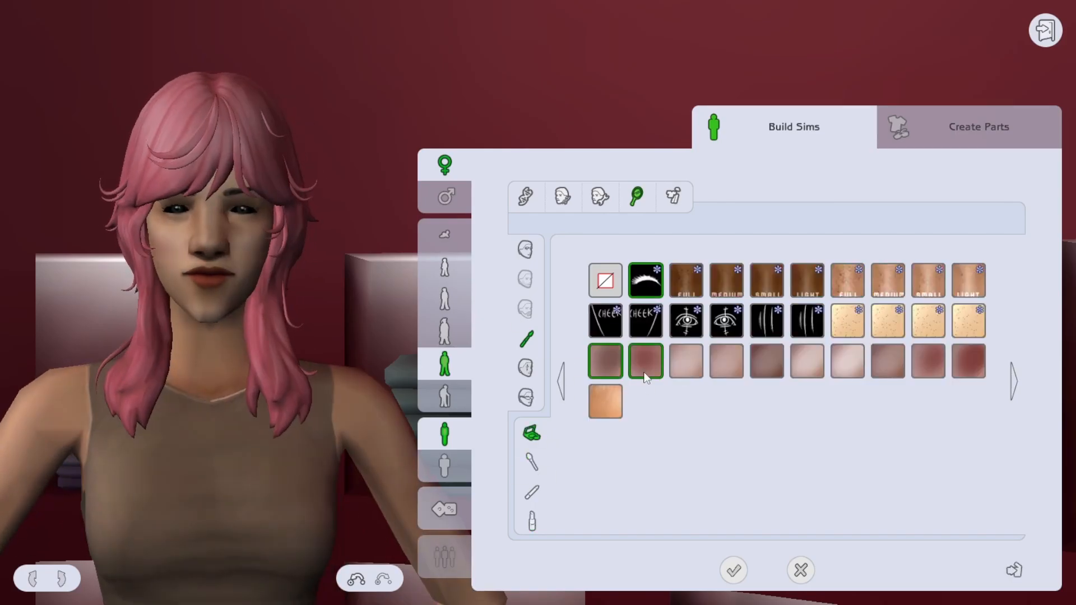
{"action": "left_click", "coordinate": [604, 362]}
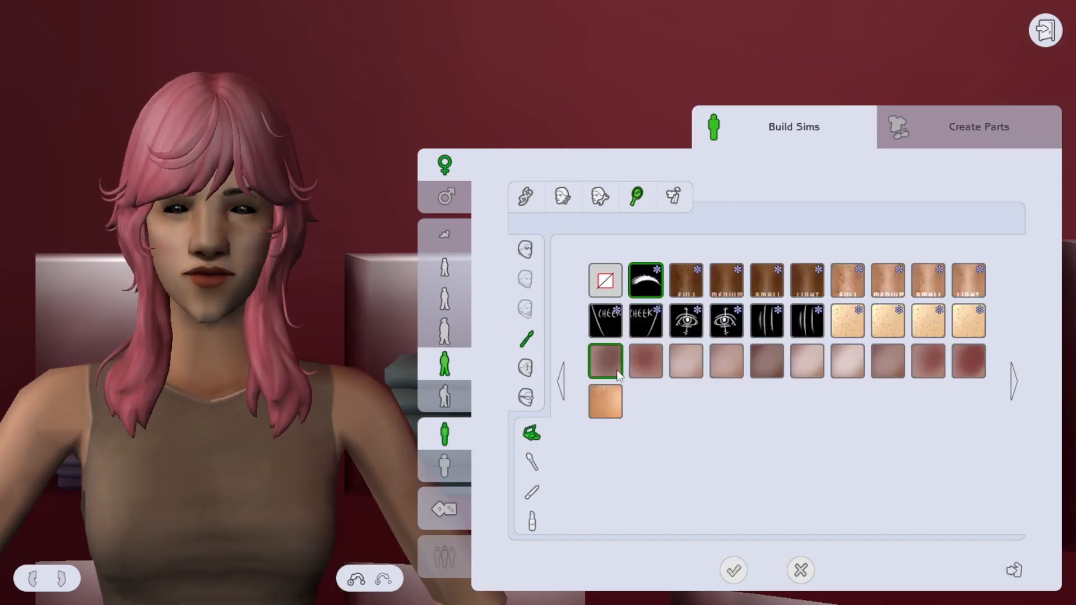
{"action": "left_click", "coordinate": [646, 363]}
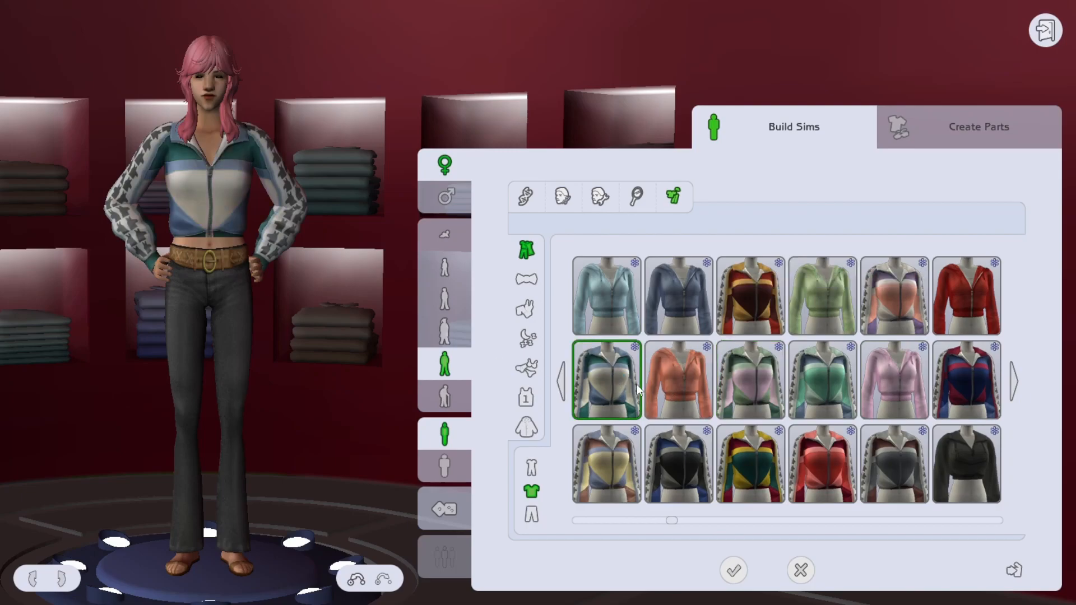
Dress her in the green-and-pink track jacket and ripped rolled-up jeans.
{"action": "left_click", "coordinate": [750, 380]}
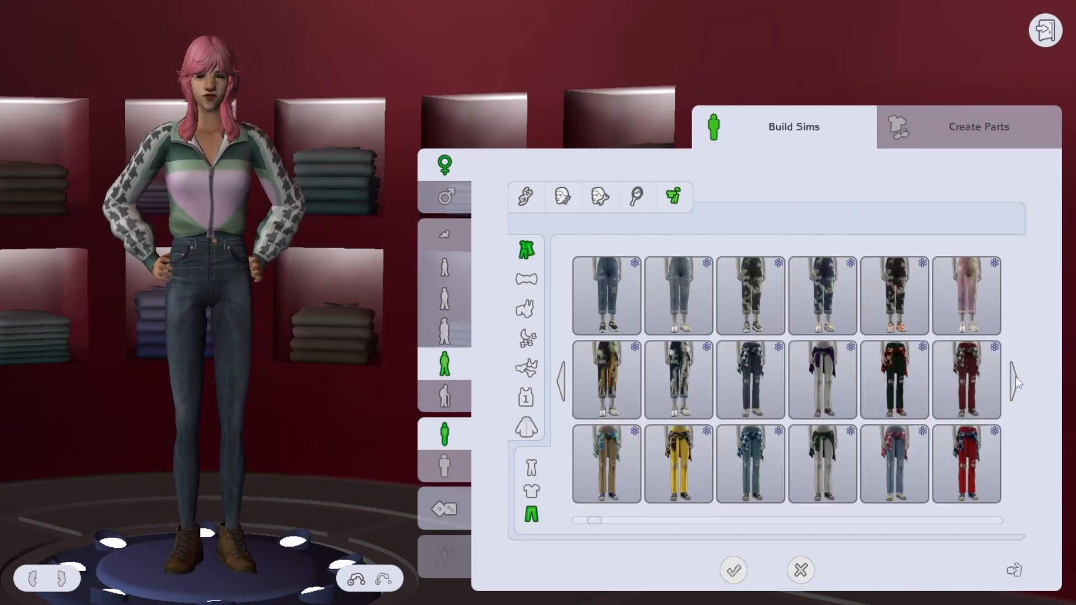
{"action": "left_click", "coordinate": [895, 294]}
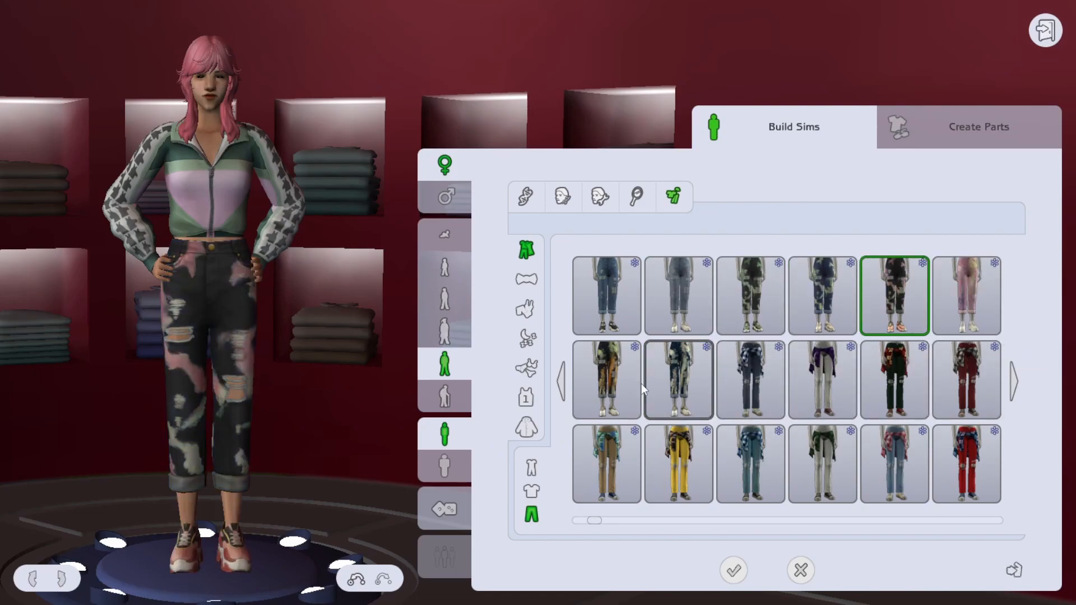
{"action": "mouse_move", "coordinate": [677, 262]}
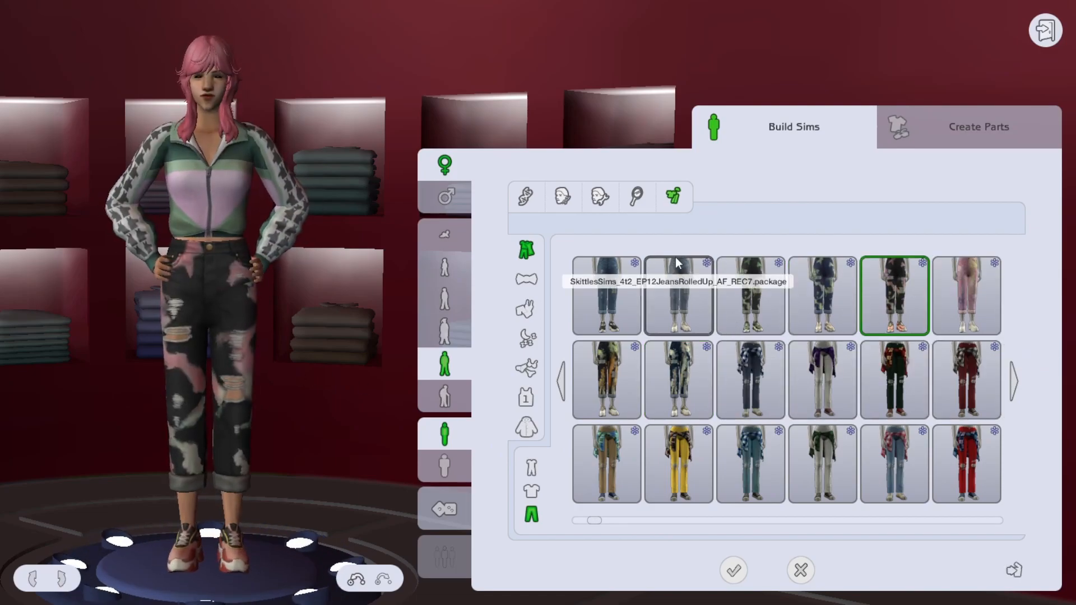